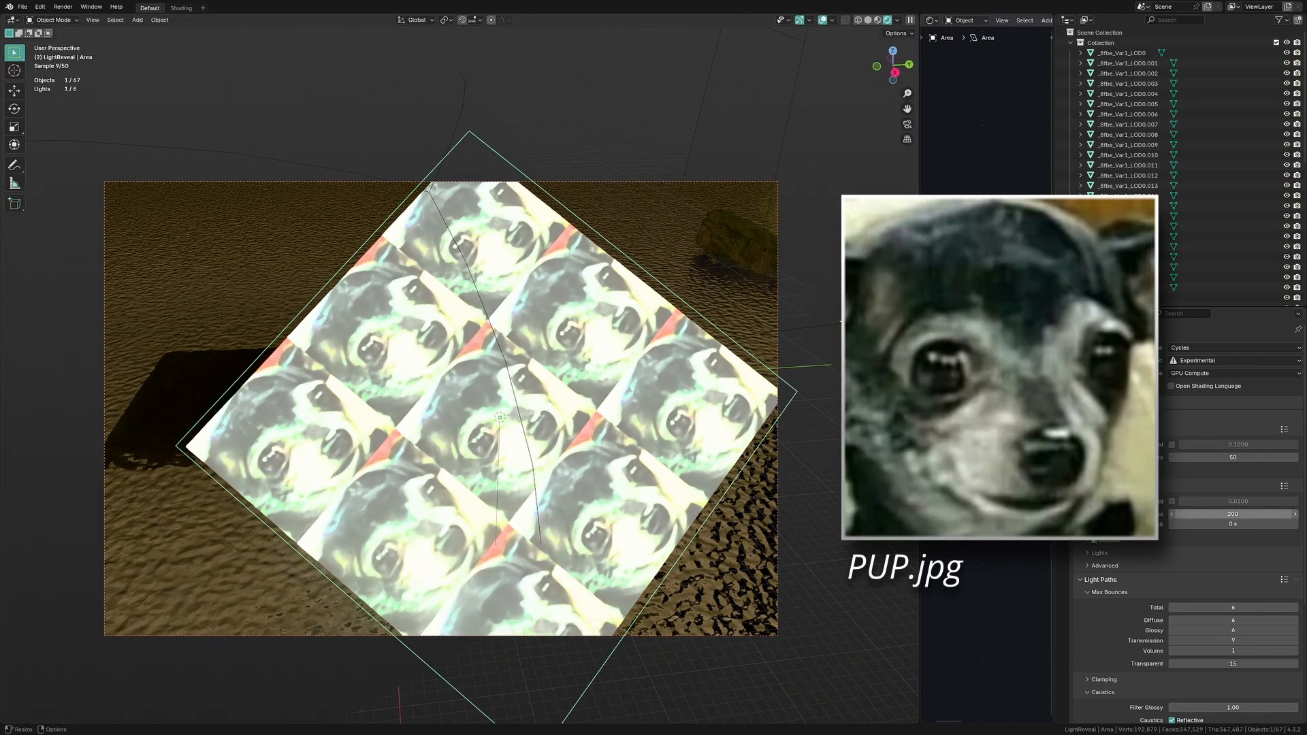
Add a Geometry input node to the light's image texture setup.
key("shift+A")
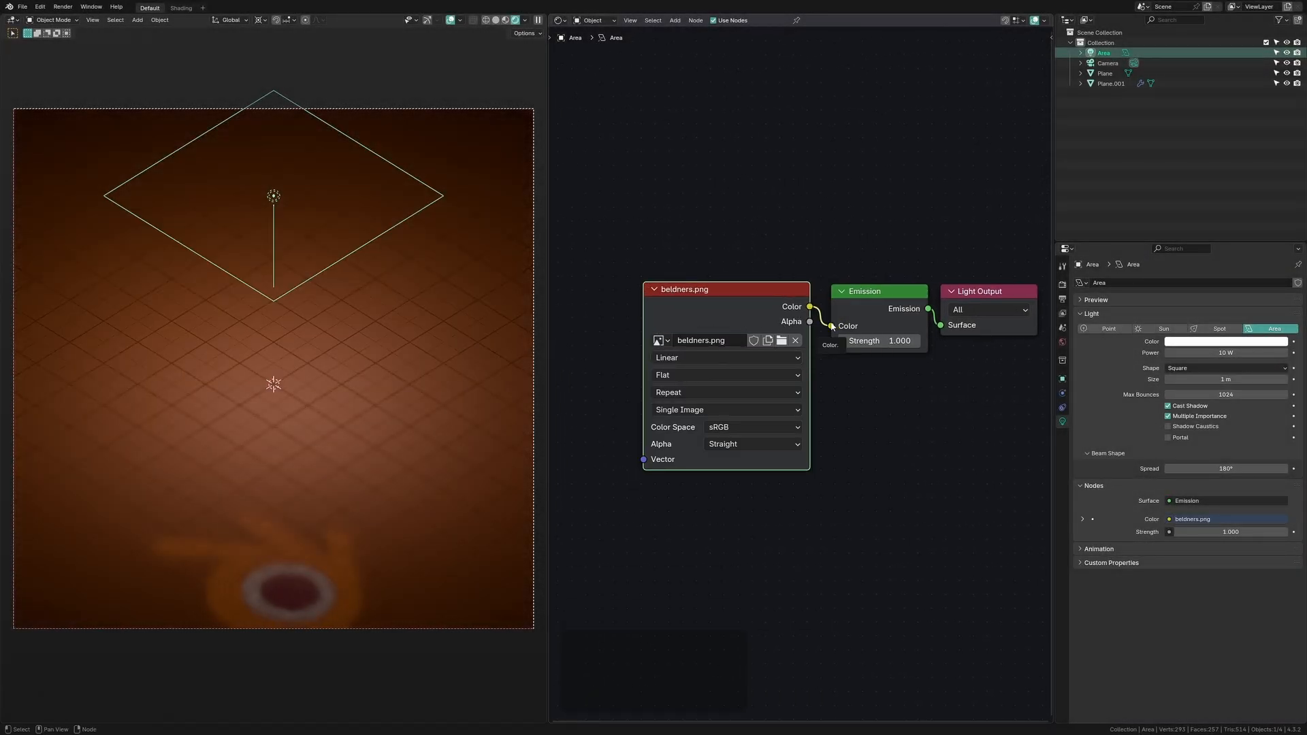
key("shift+a")
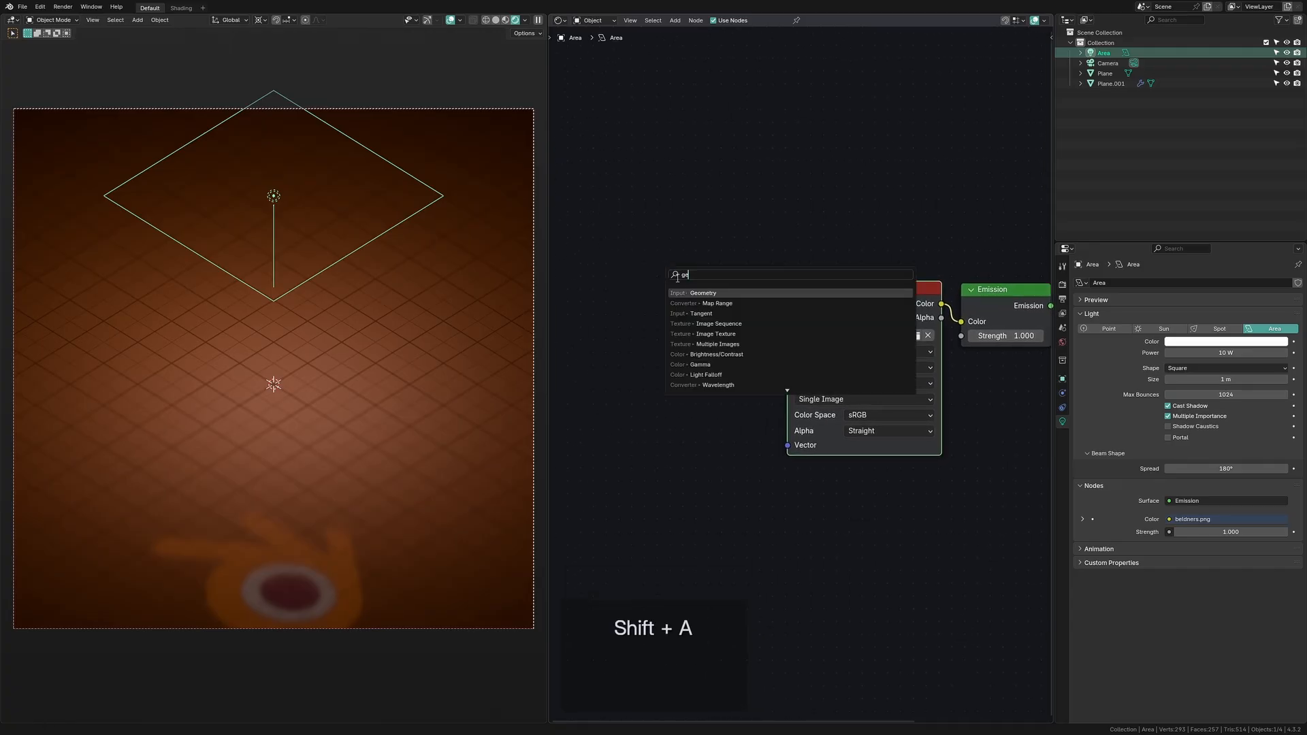
left_click(702, 292)
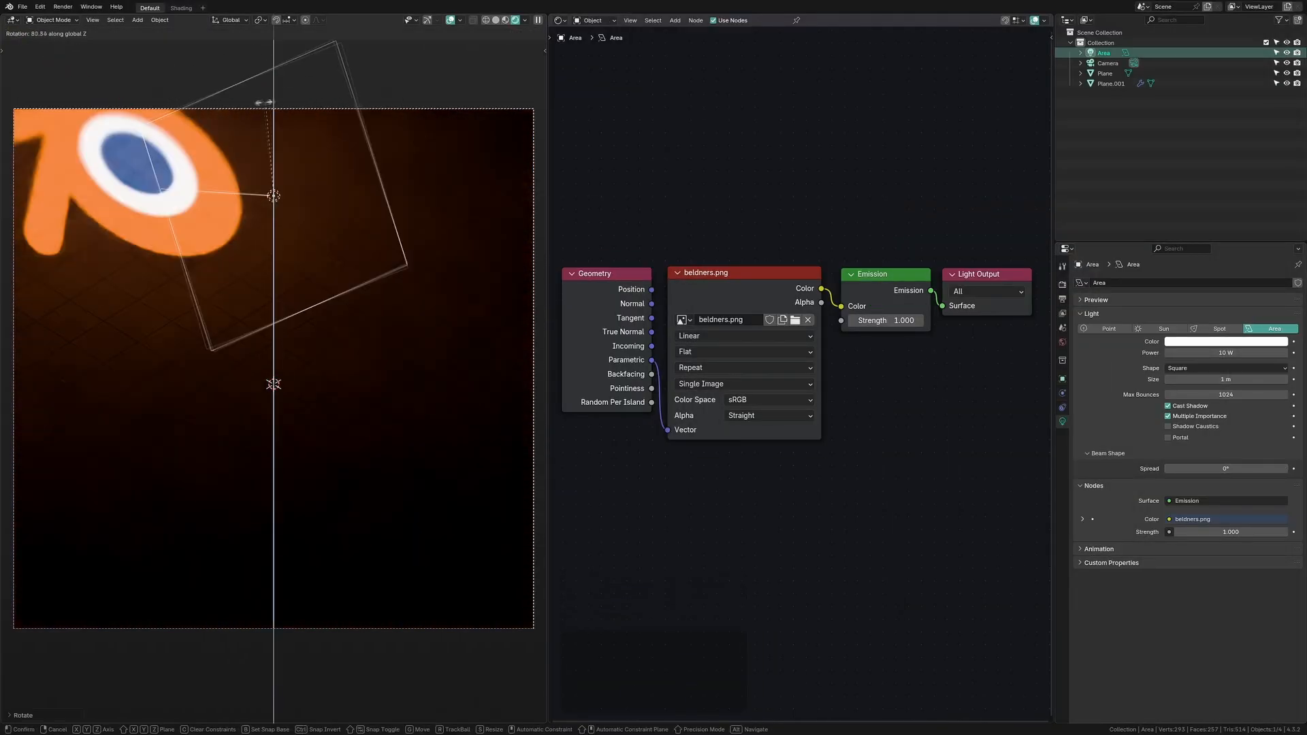
Undo the light rotation and change the image texture's edge extension mode.
key("ctrl+z")
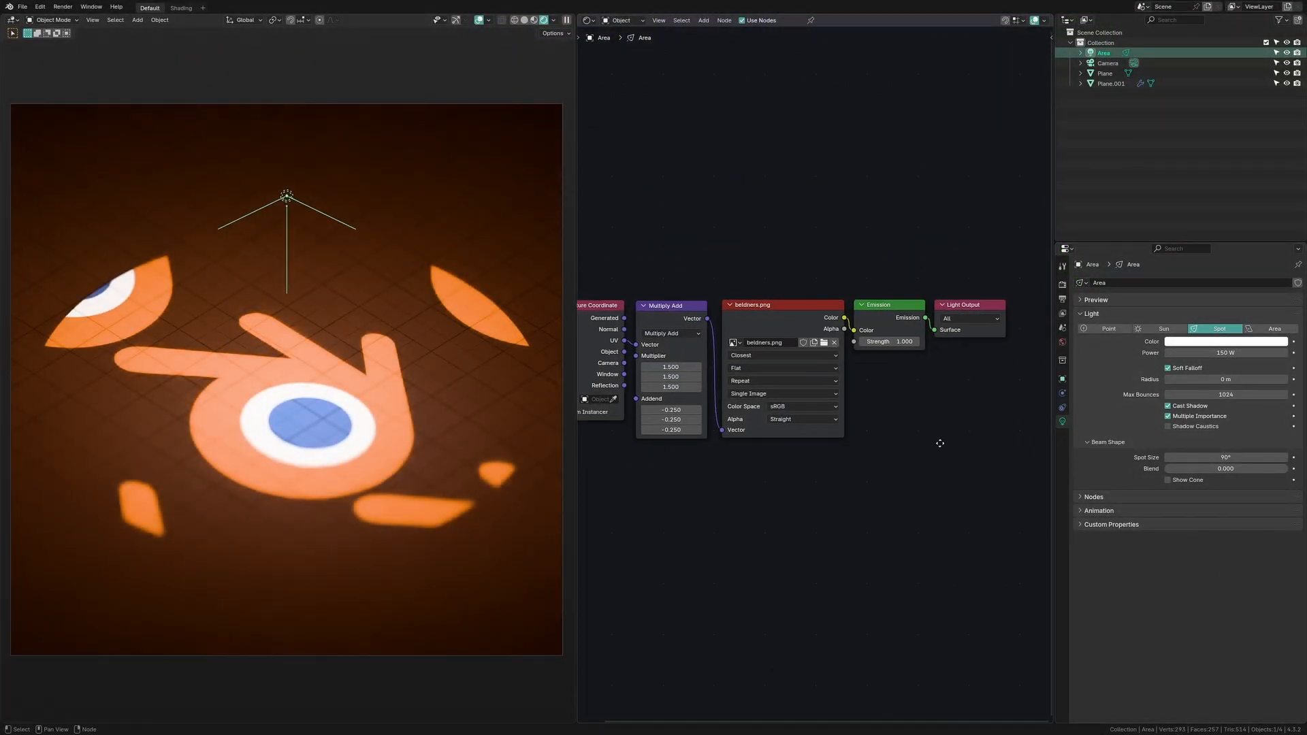
left_click(782, 379)
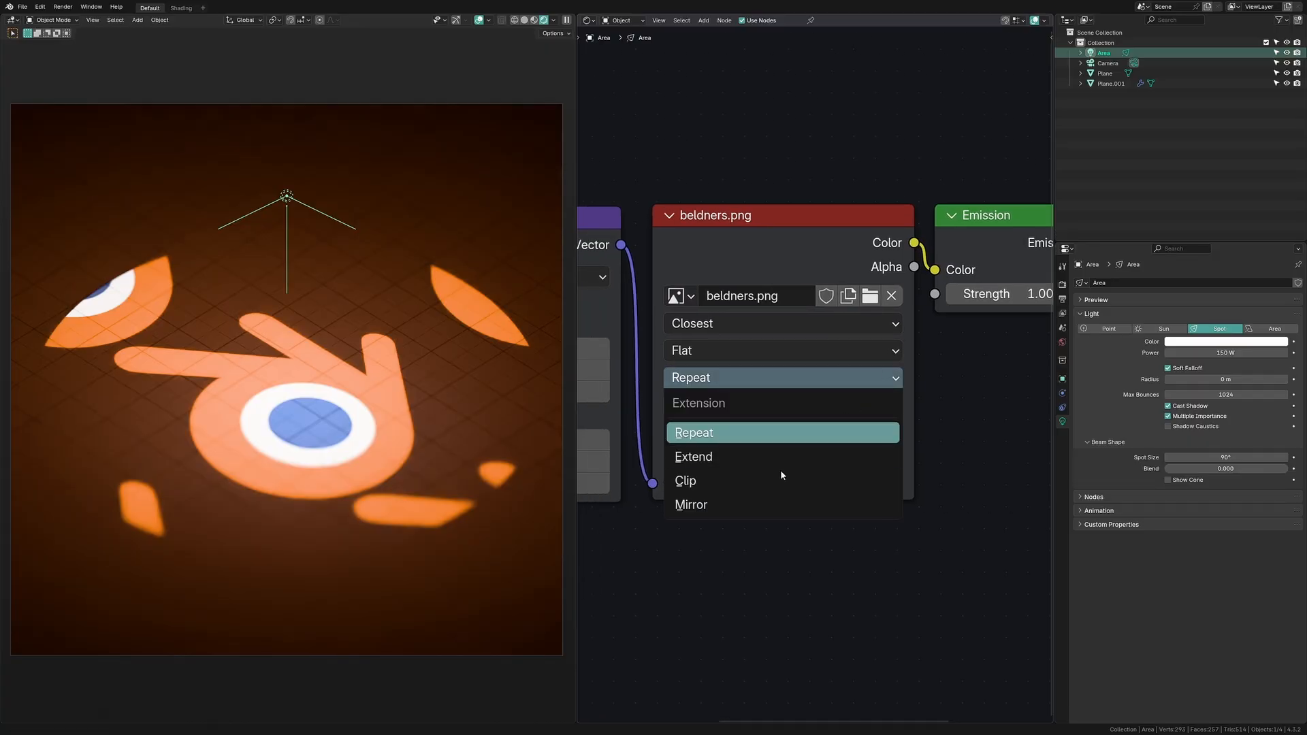
left_click(684, 481)
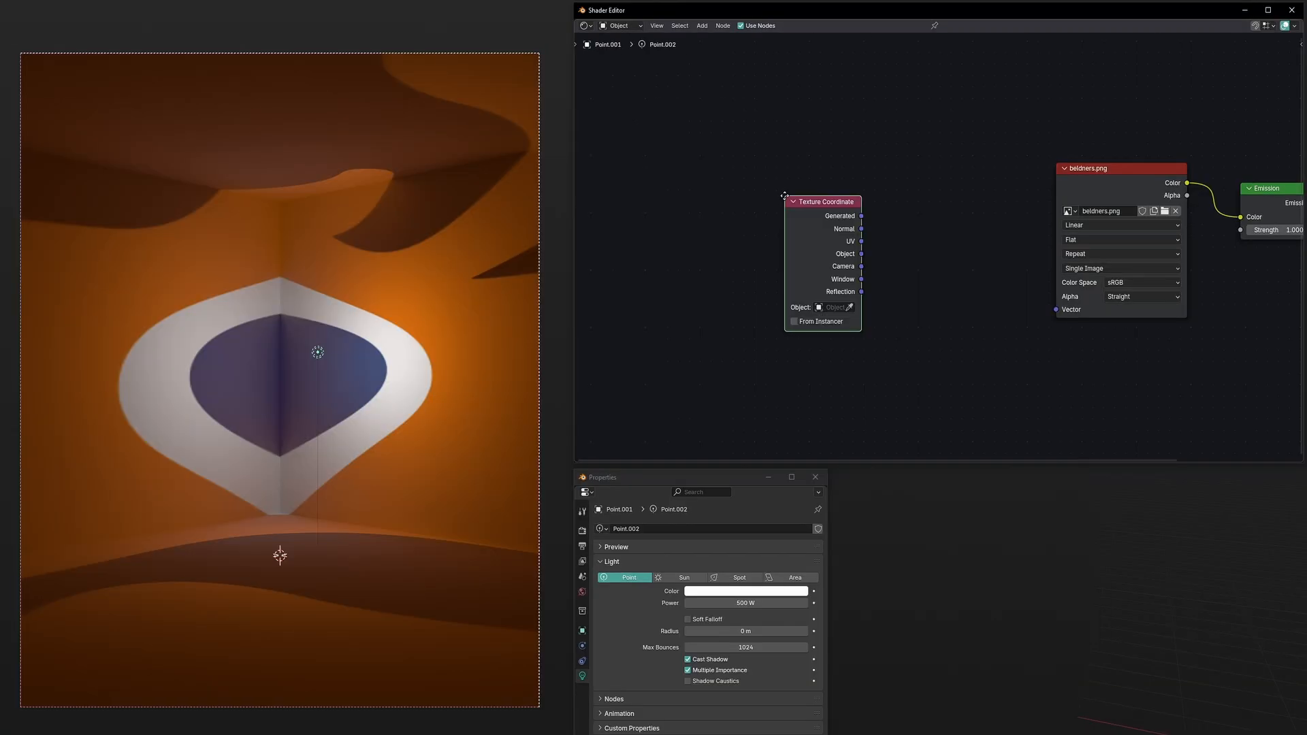
Feed Texture Coordinate Normal into the image and add Absolute and Maximum math nodes.
left_click_drag(821, 201, 736, 176)
type("ab")
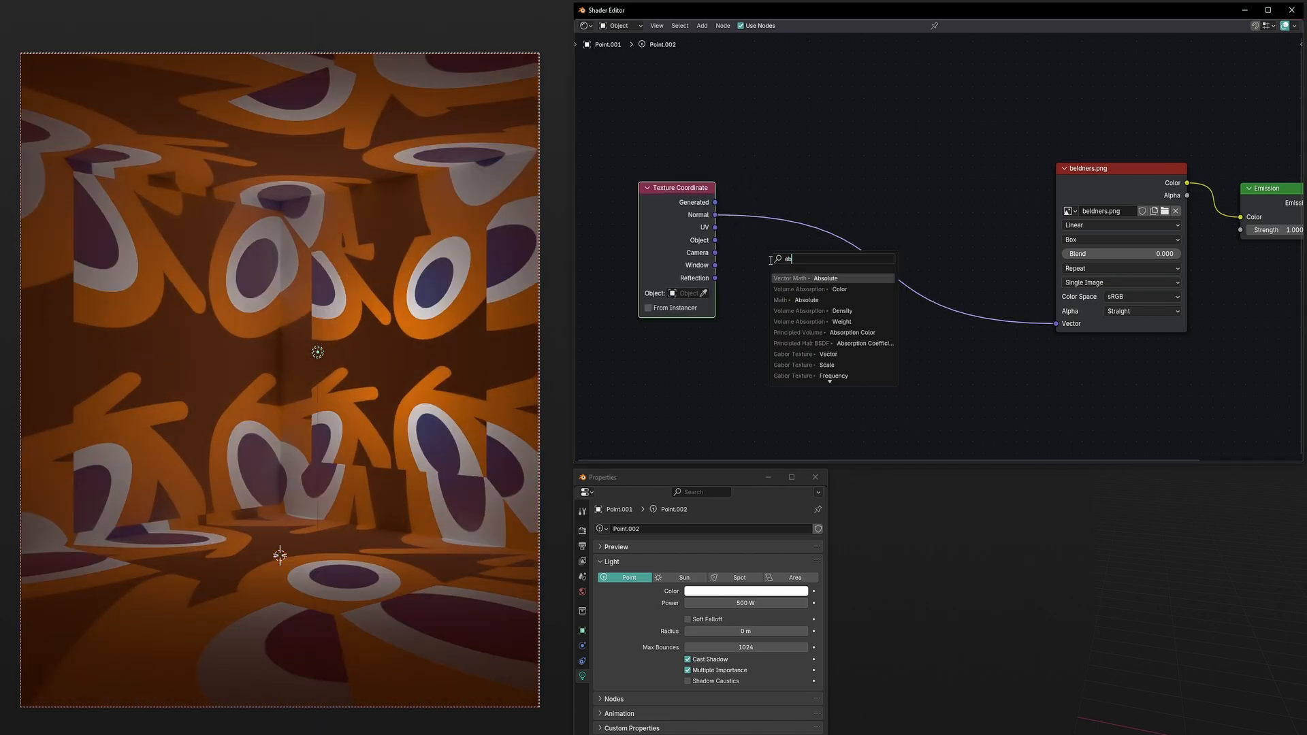
left_click(790, 278)
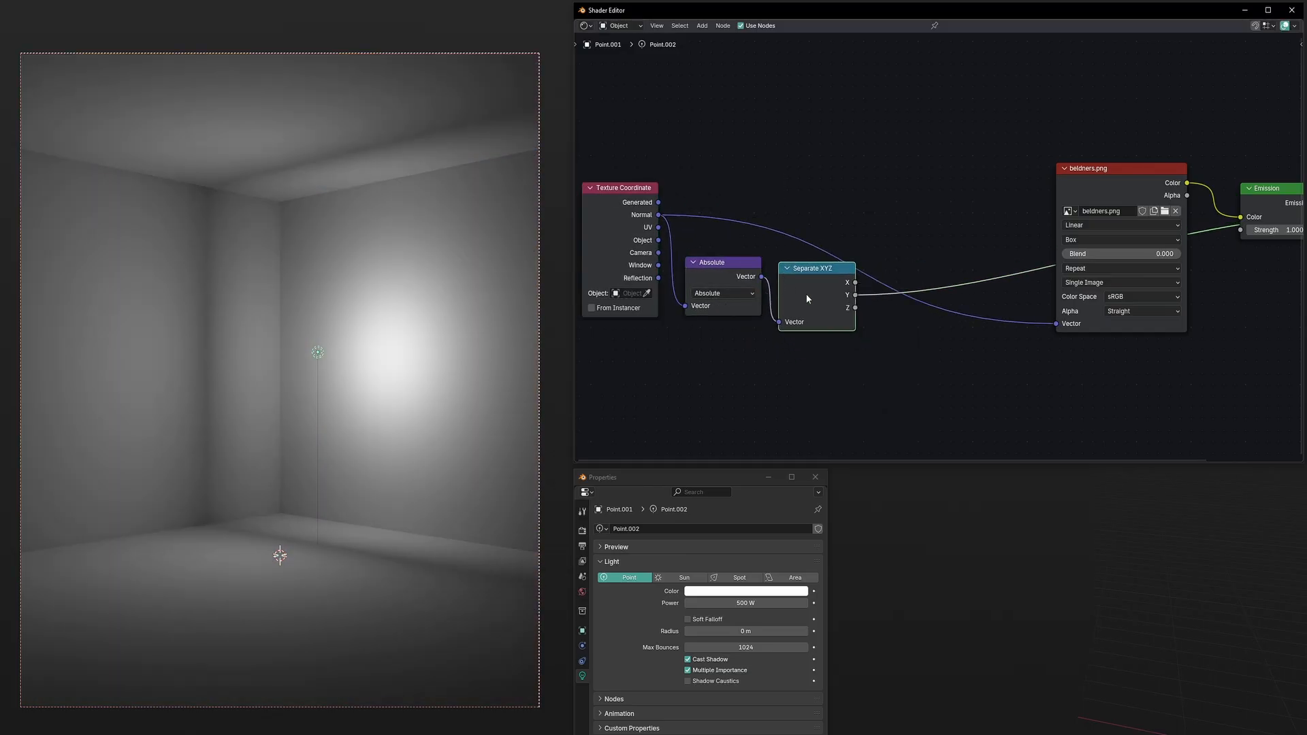
type("max")
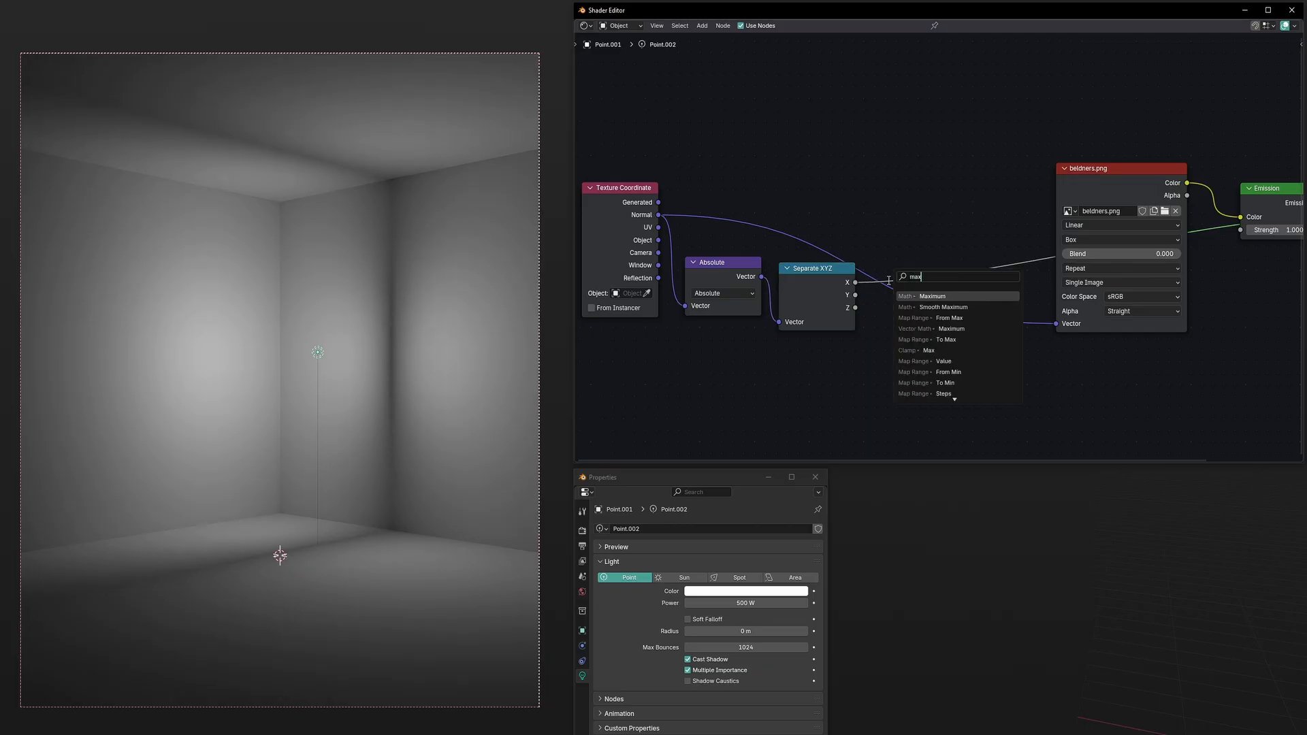
left_click(942, 296)
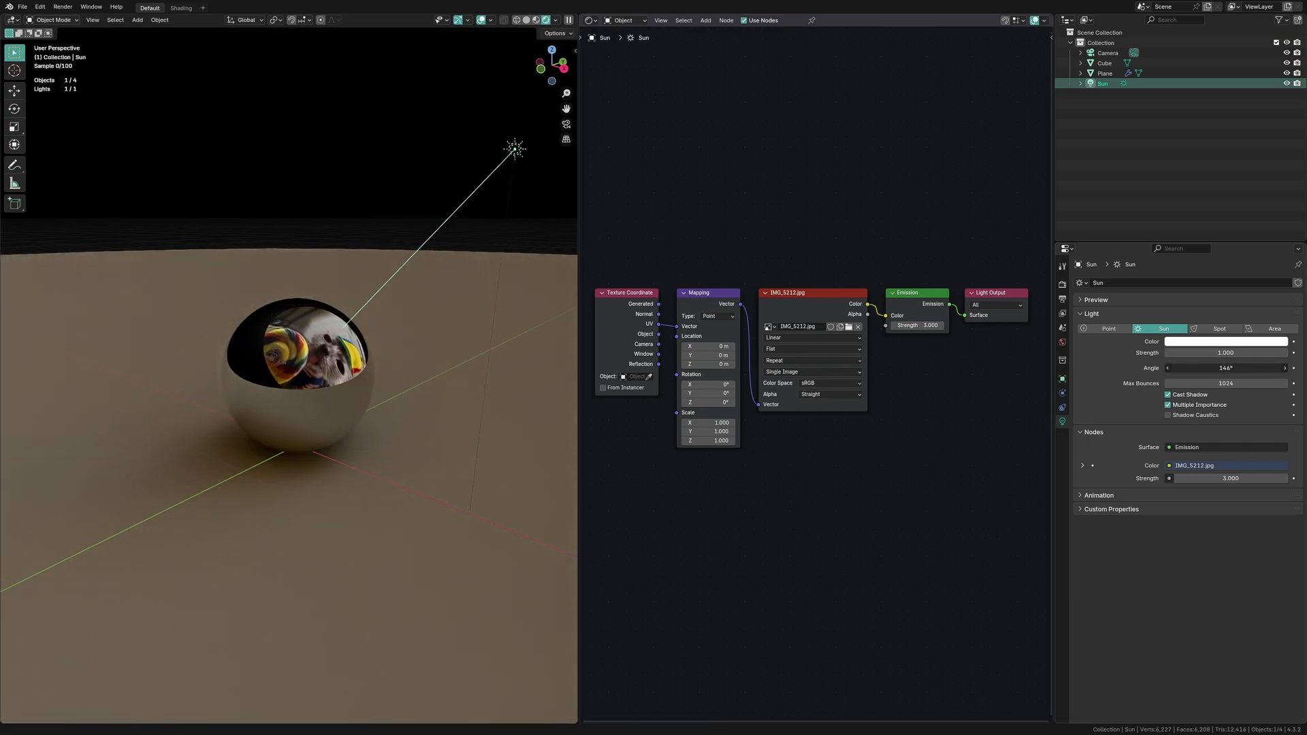
Link a 1500 K Blackbody node's Color into the cube's Emission Color.
left_click(1226, 368)
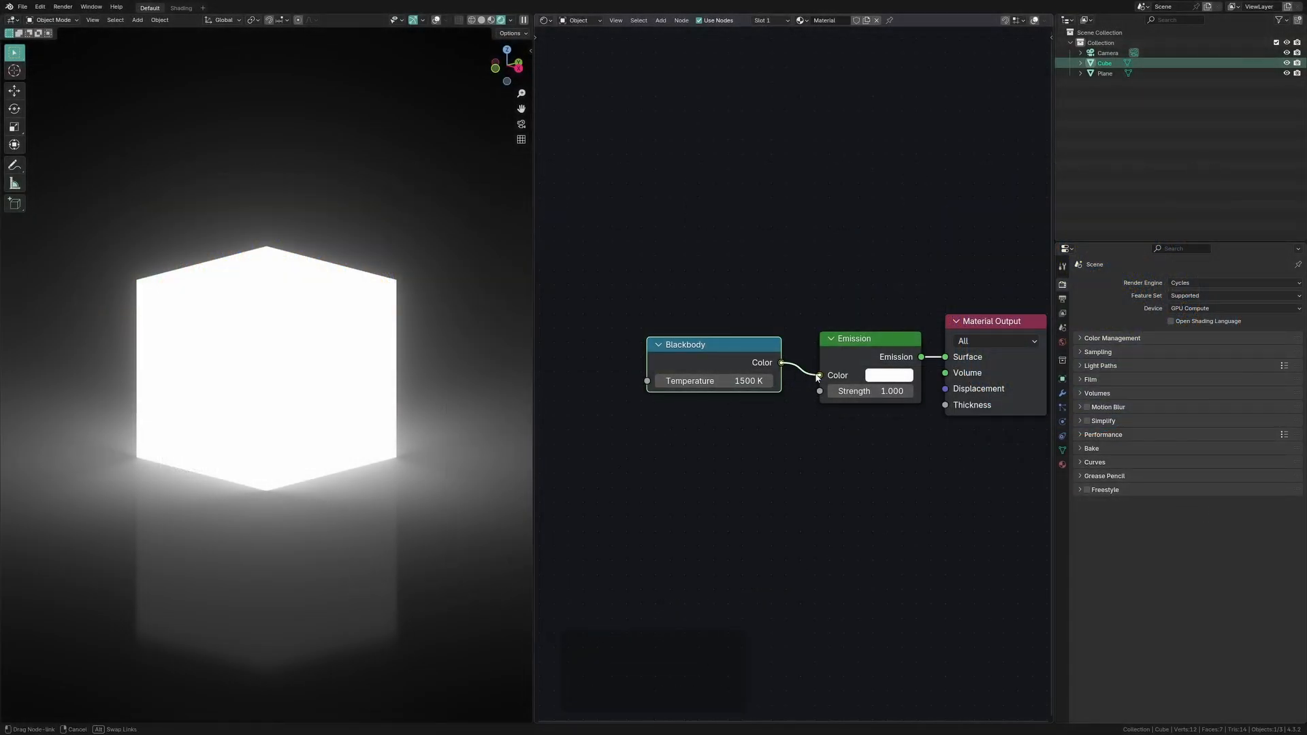
left_click_drag(713, 381, 800, 392)
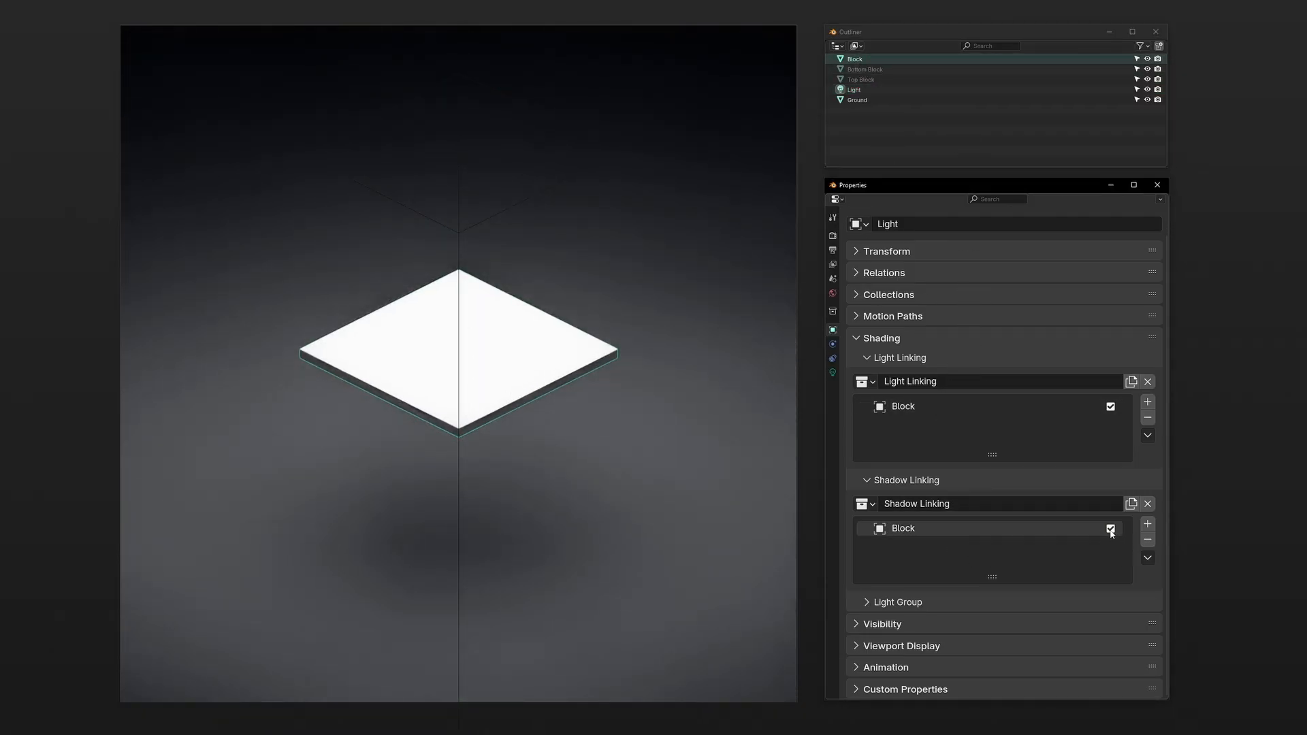
Unlink Block from light and shadow linking, link Top Block to shadows, and shift the light.
left_click(1147, 538)
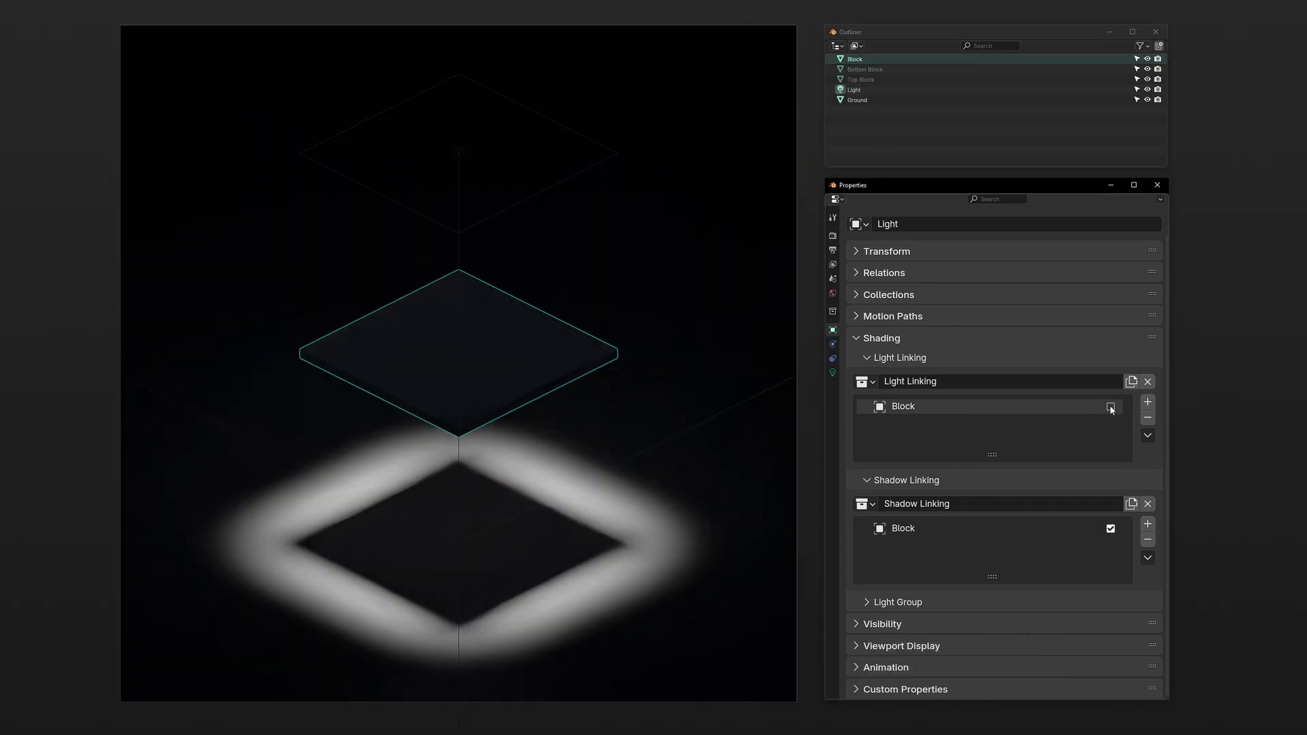
left_click(1110, 407)
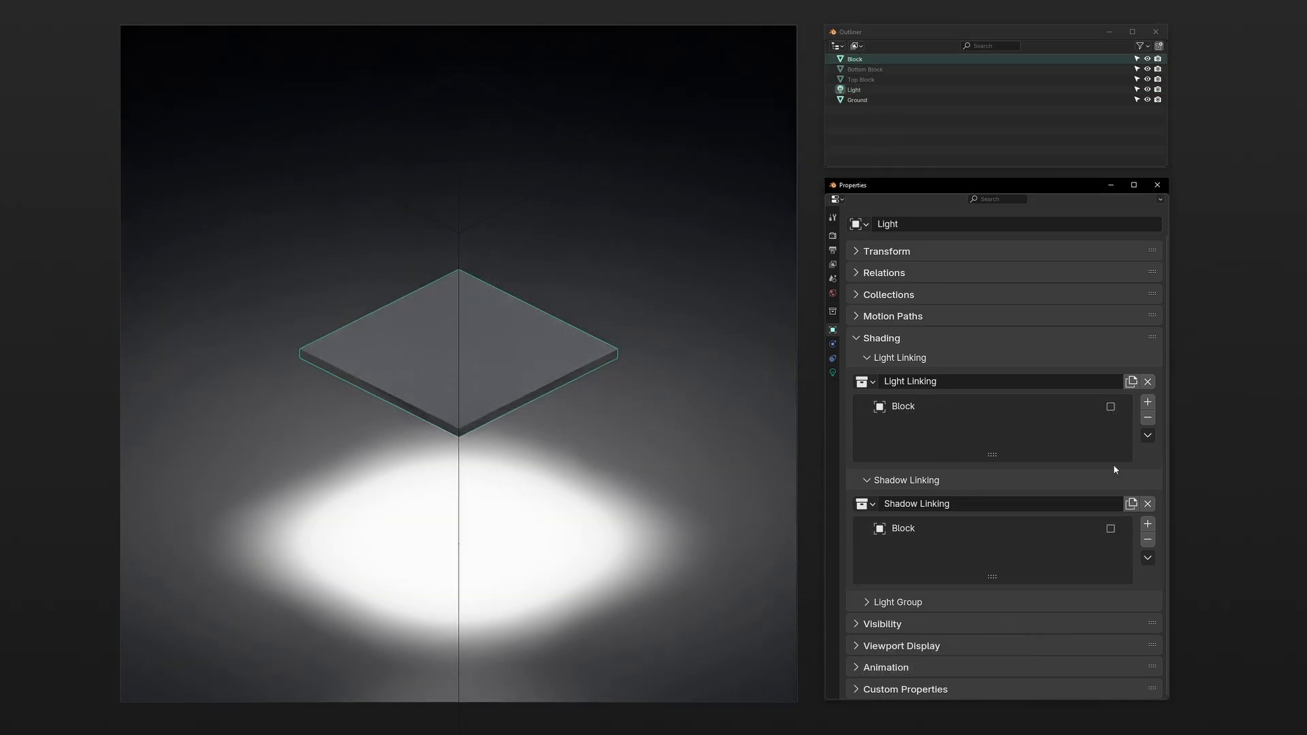
left_click(902, 406)
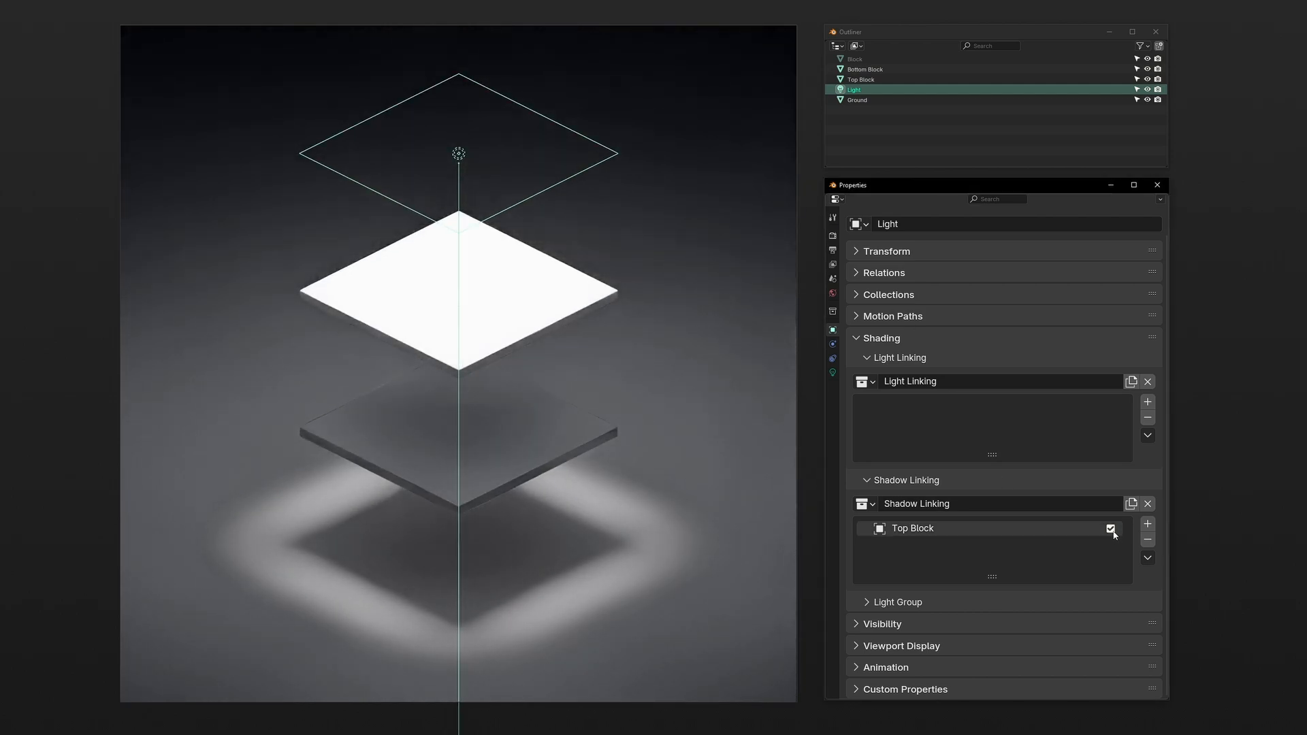
left_click(1110, 528)
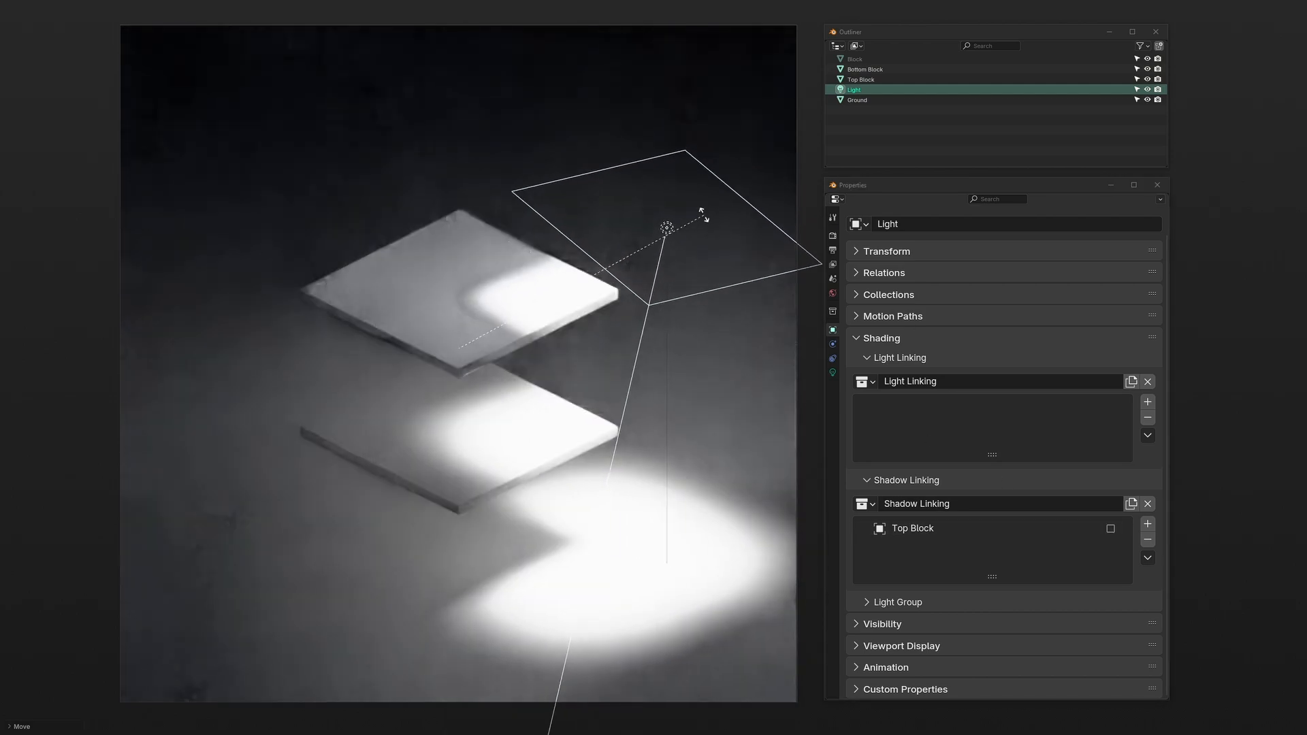
left_click_drag(667, 225, 571, 167)
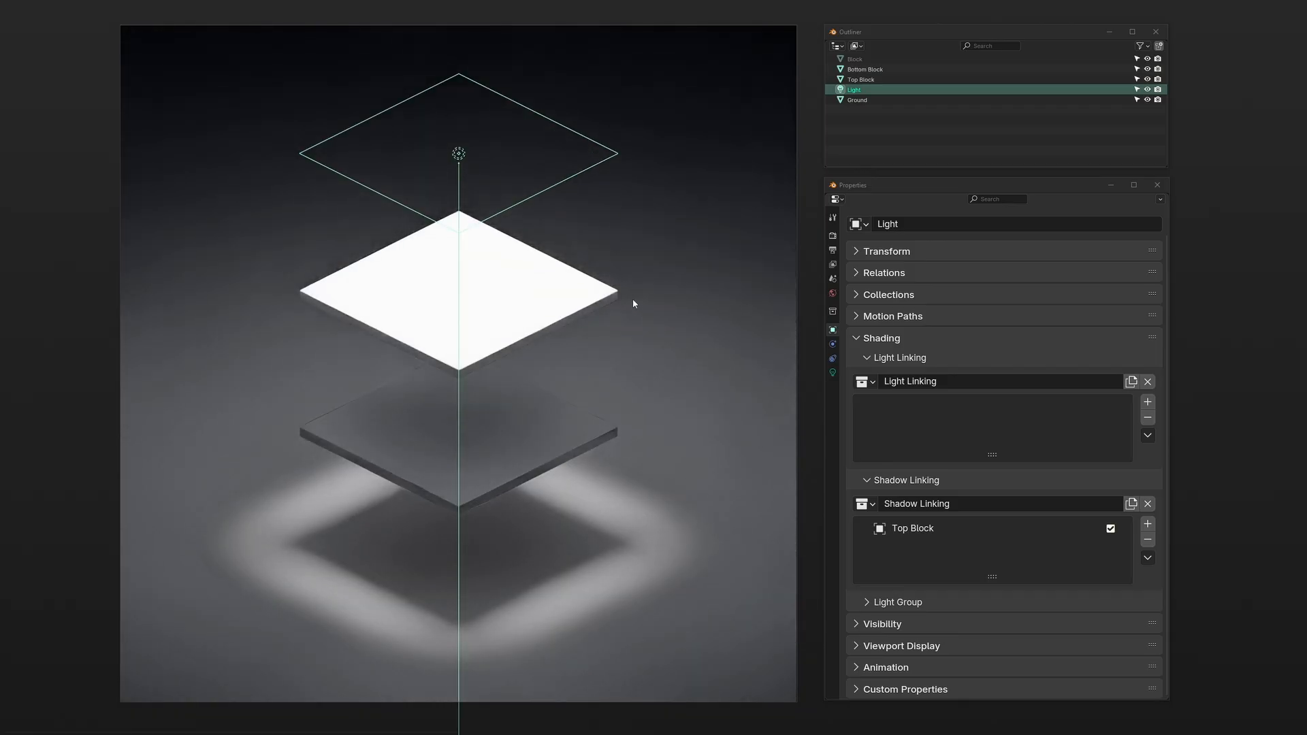
Raise the ray-length Compare threshold to about 5.3, then switch to Greater Than.
key("shift+a")
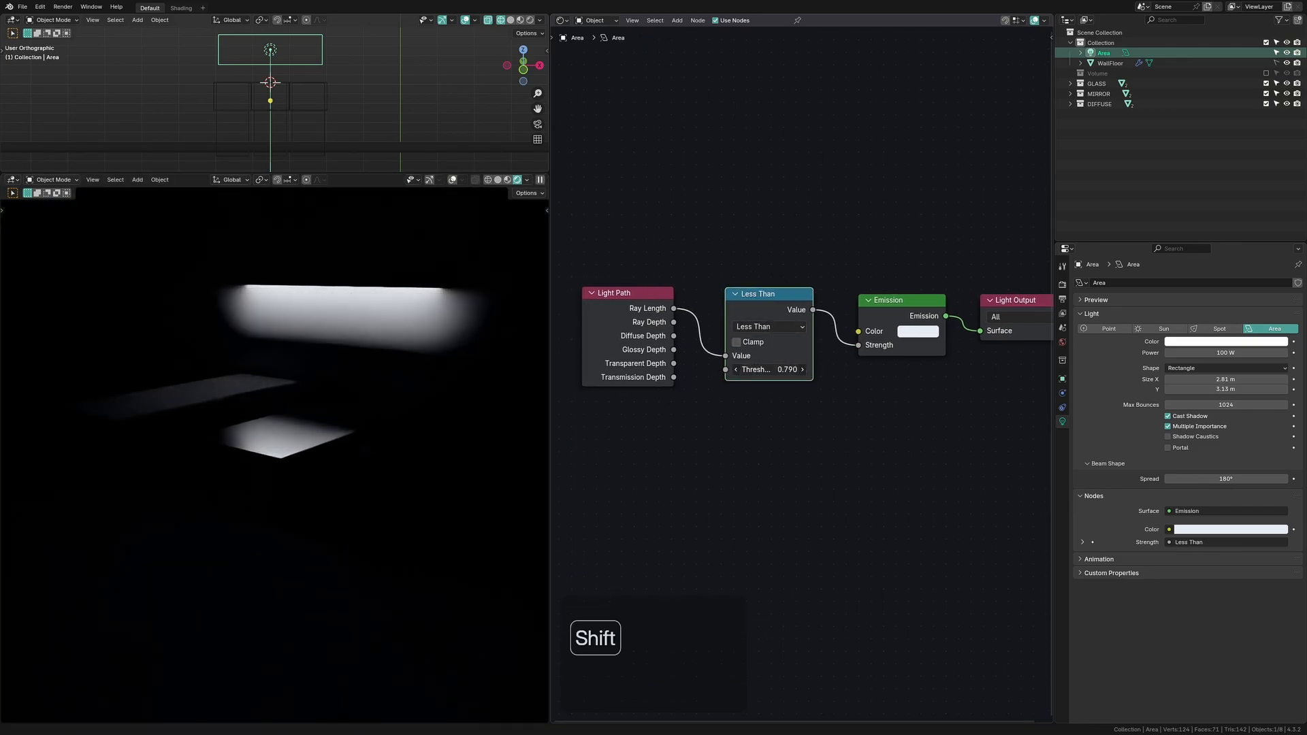
left_click_drag(767, 368, 784, 369)
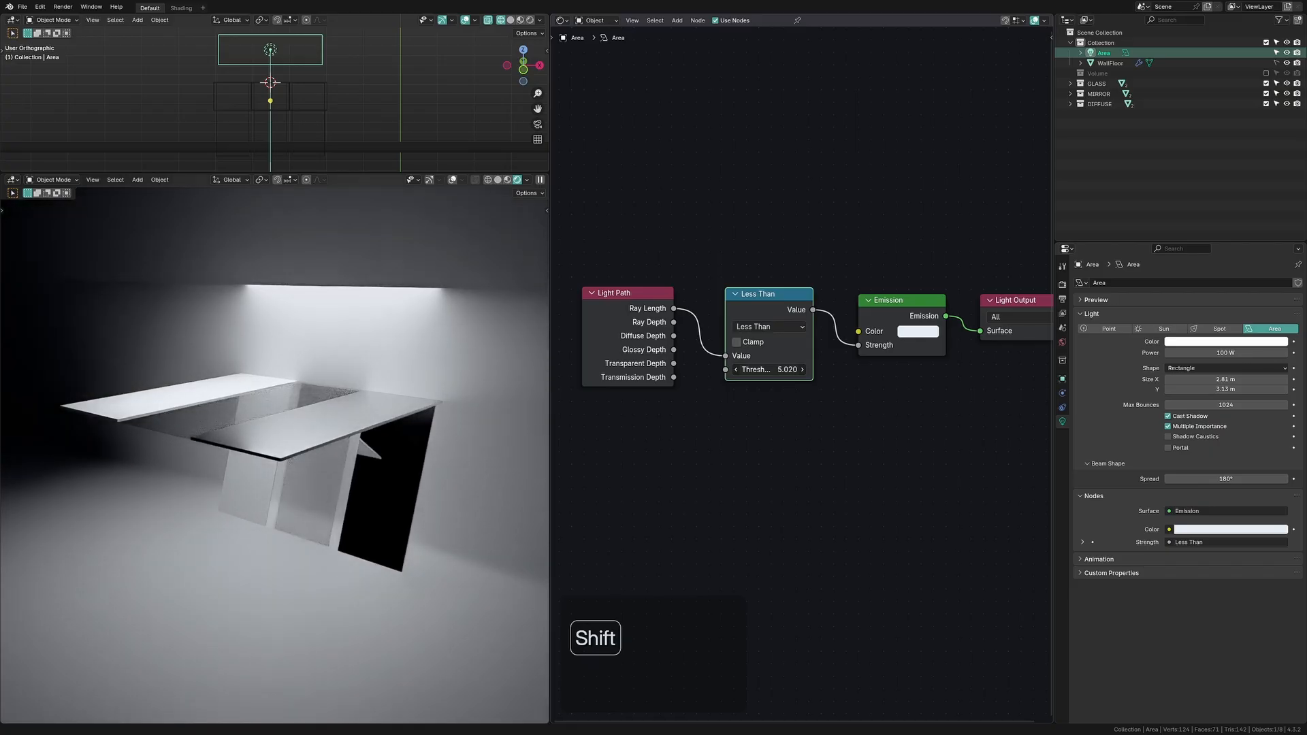
left_click(767, 326)
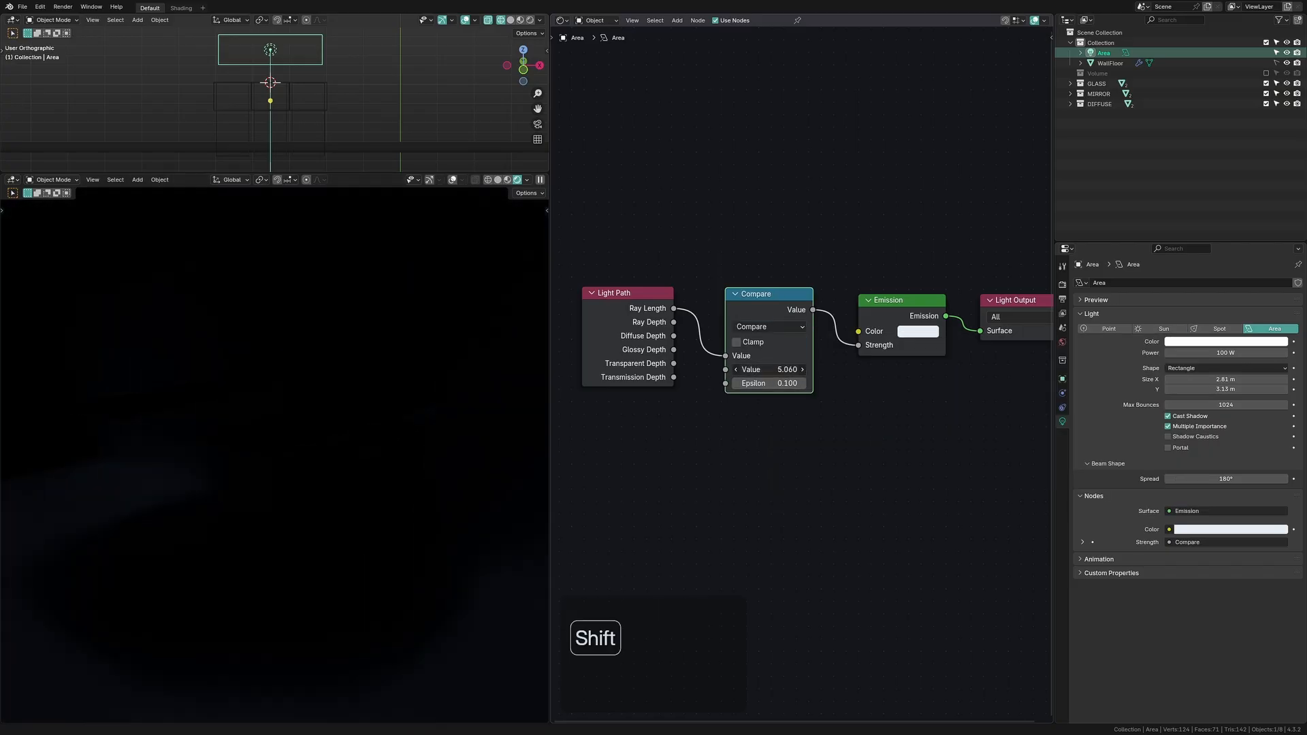
left_click_drag(767, 369, 884, 369)
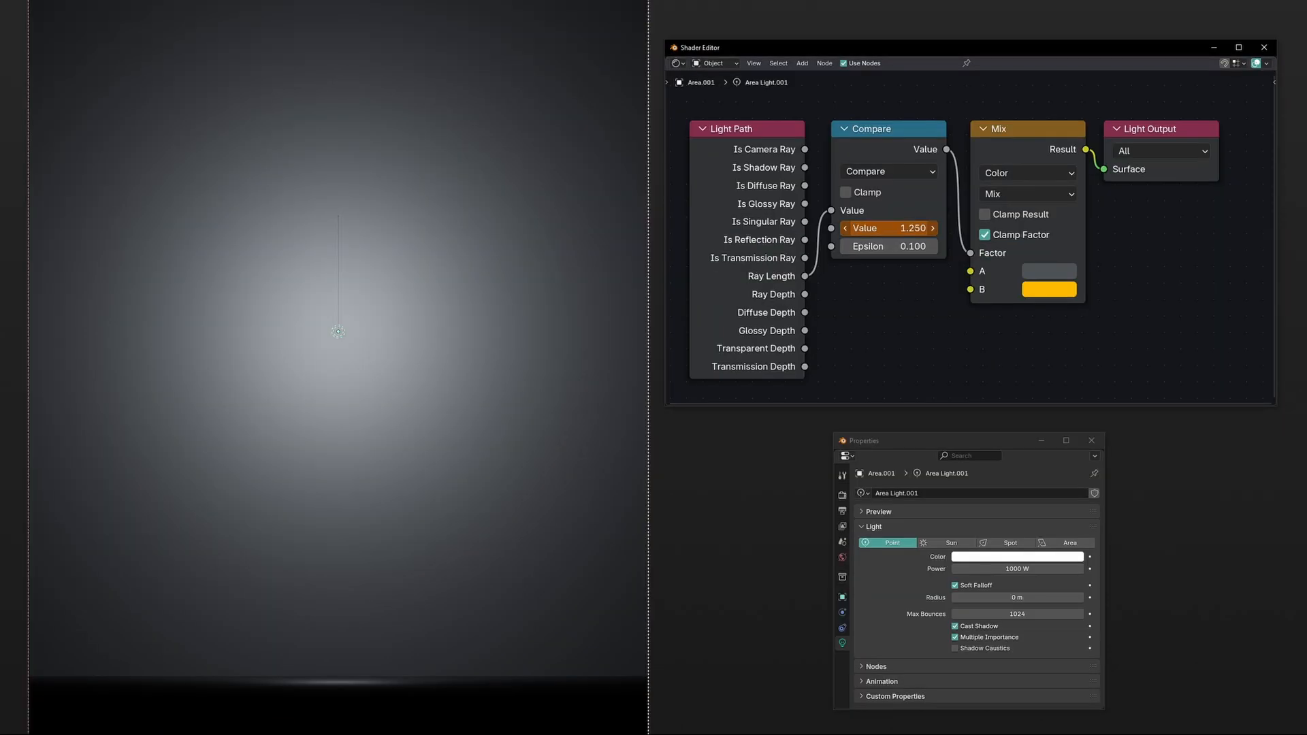
left_click_drag(887, 228, 896, 228)
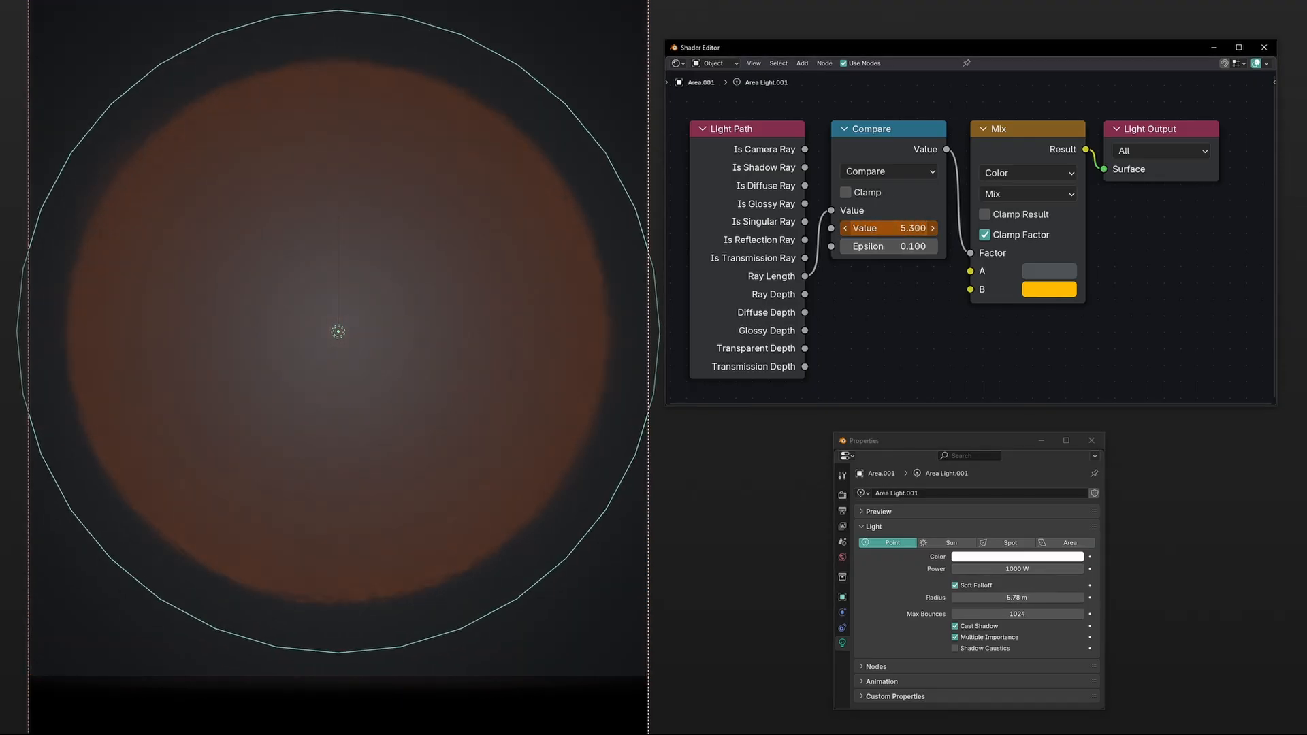
left_click(968, 543)
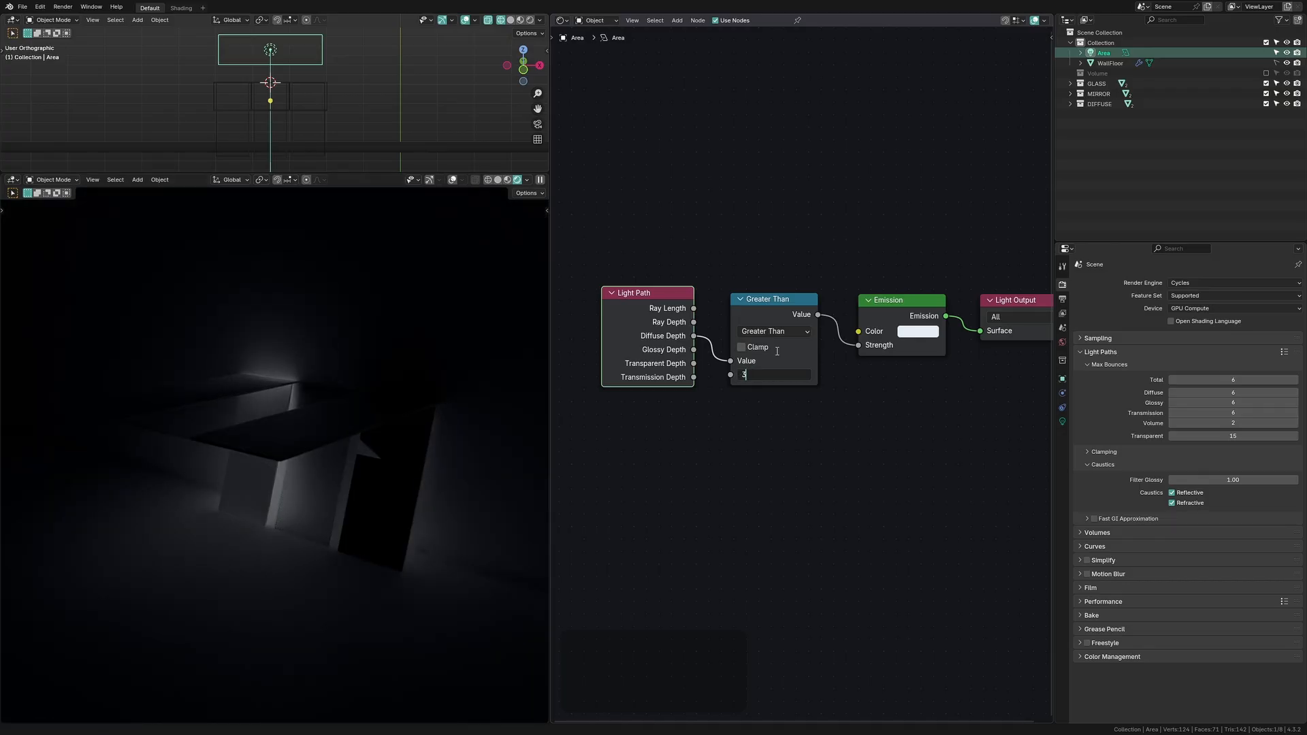
key("Return")
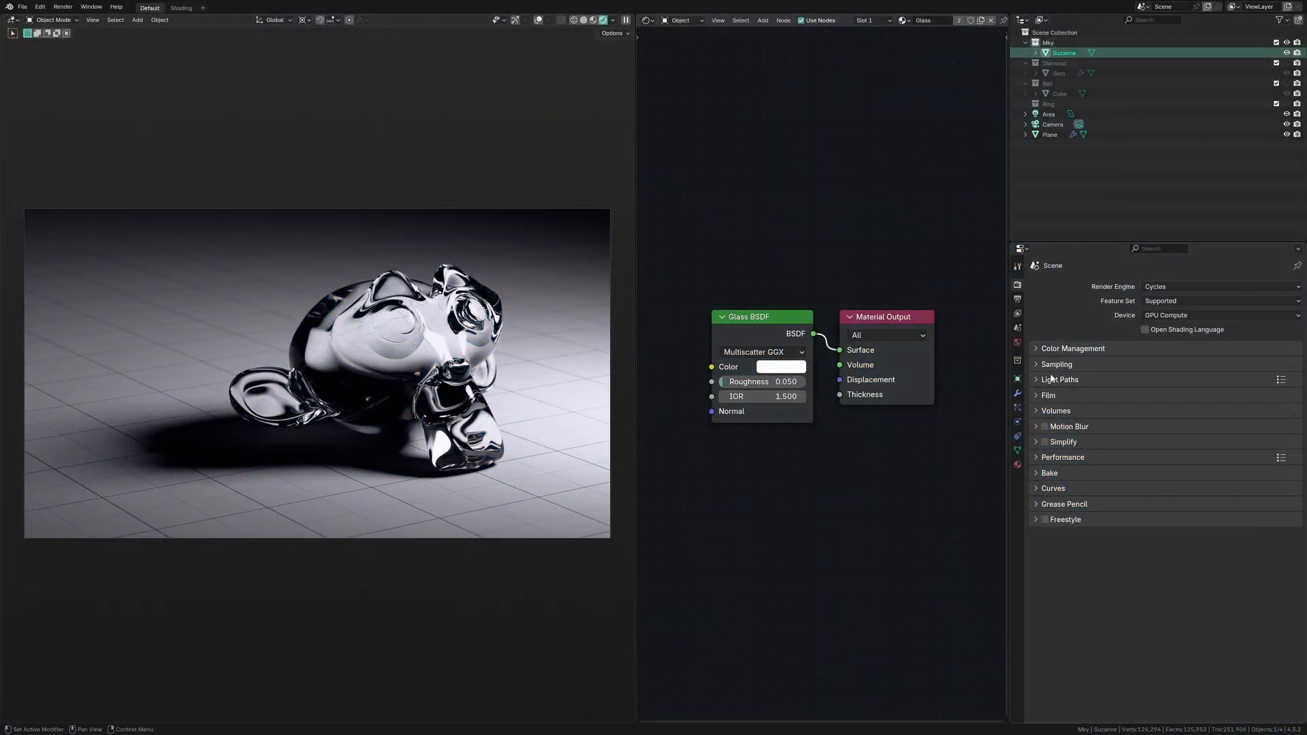
Enable Refractive caustics in Light Paths, then switch to the metal Ball collection.
left_click(1060, 379)
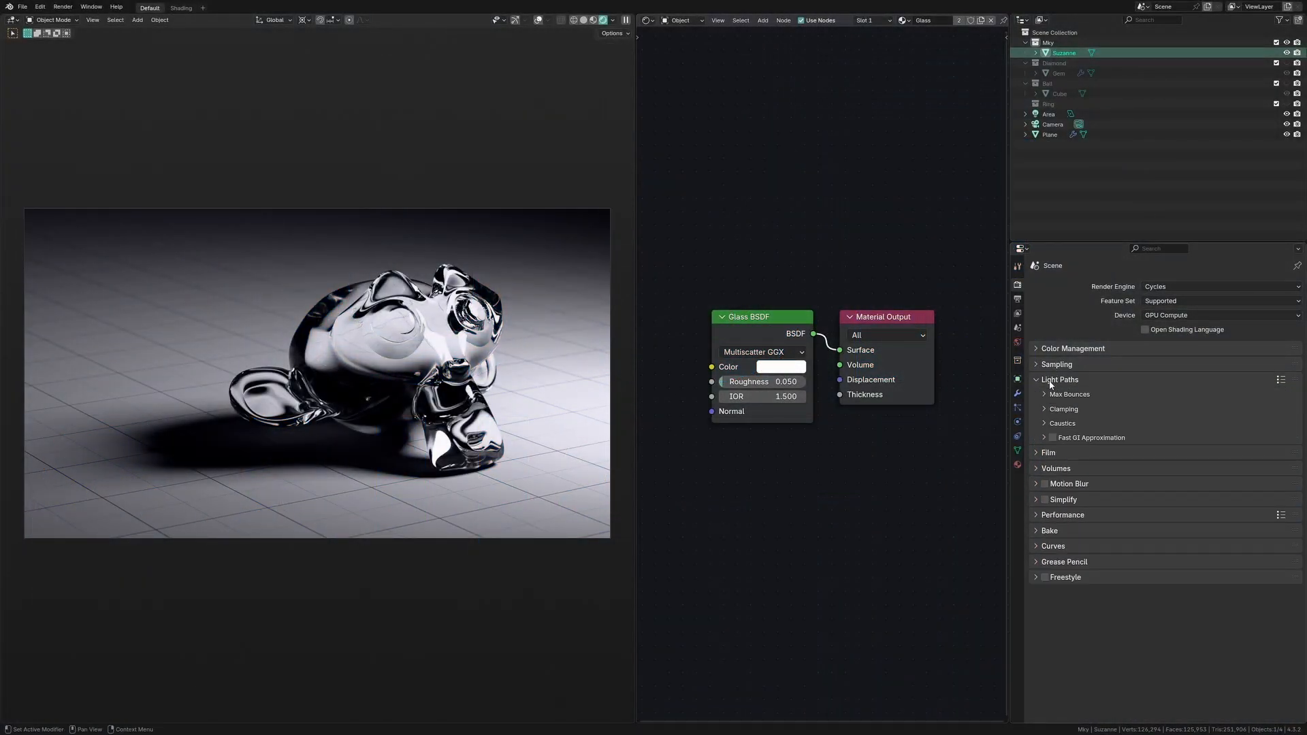
left_click(1062, 423)
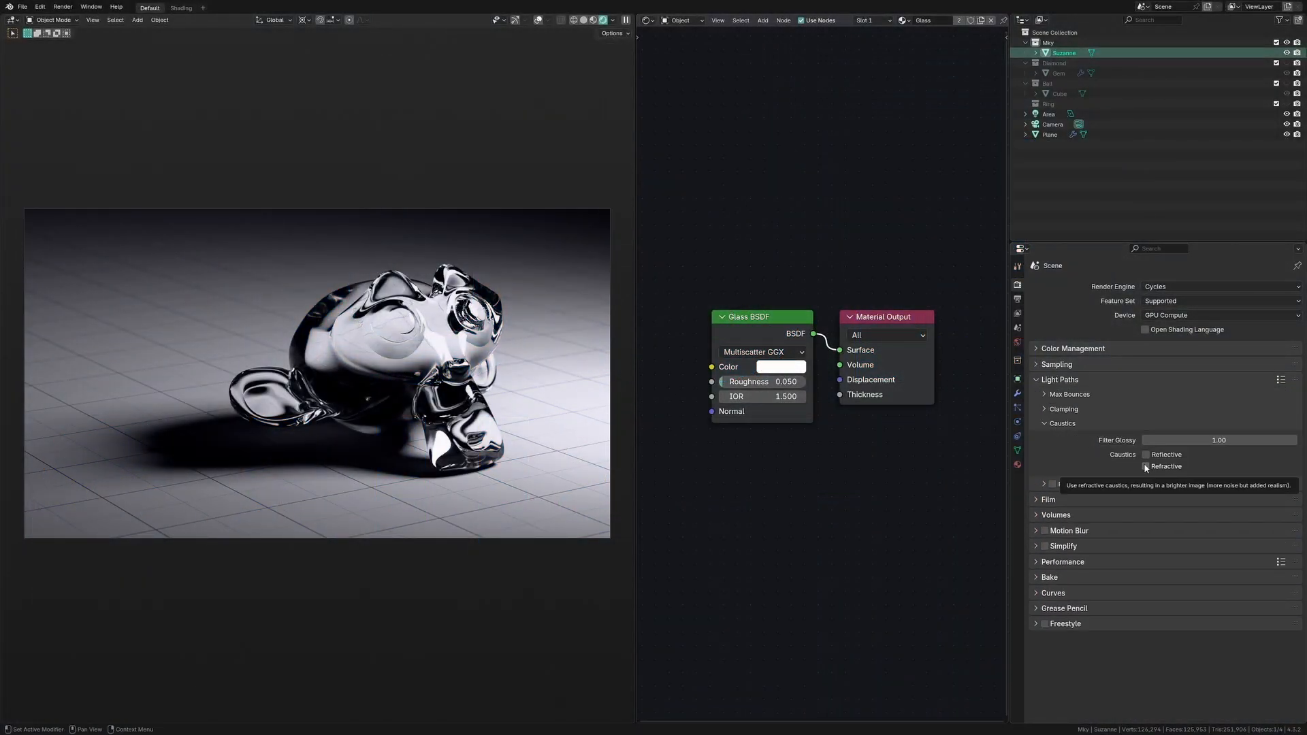
left_click(1145, 466)
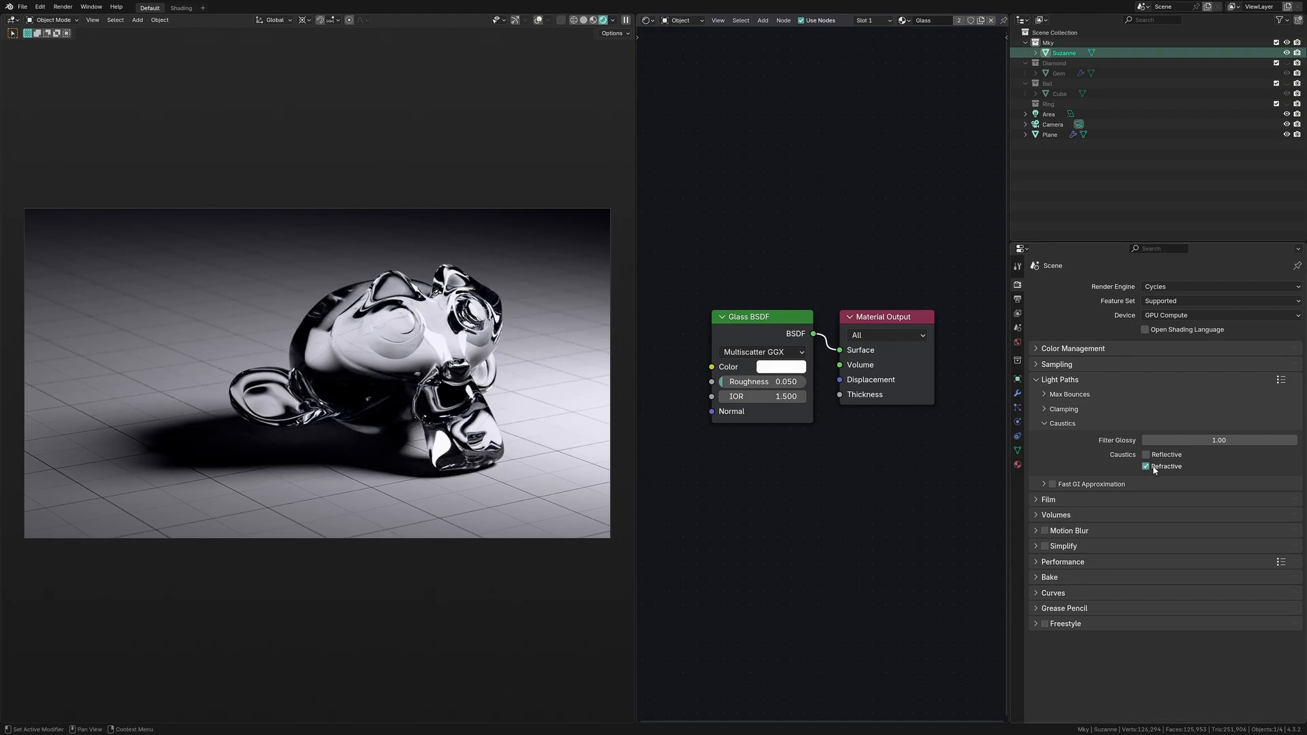
left_click(1147, 465)
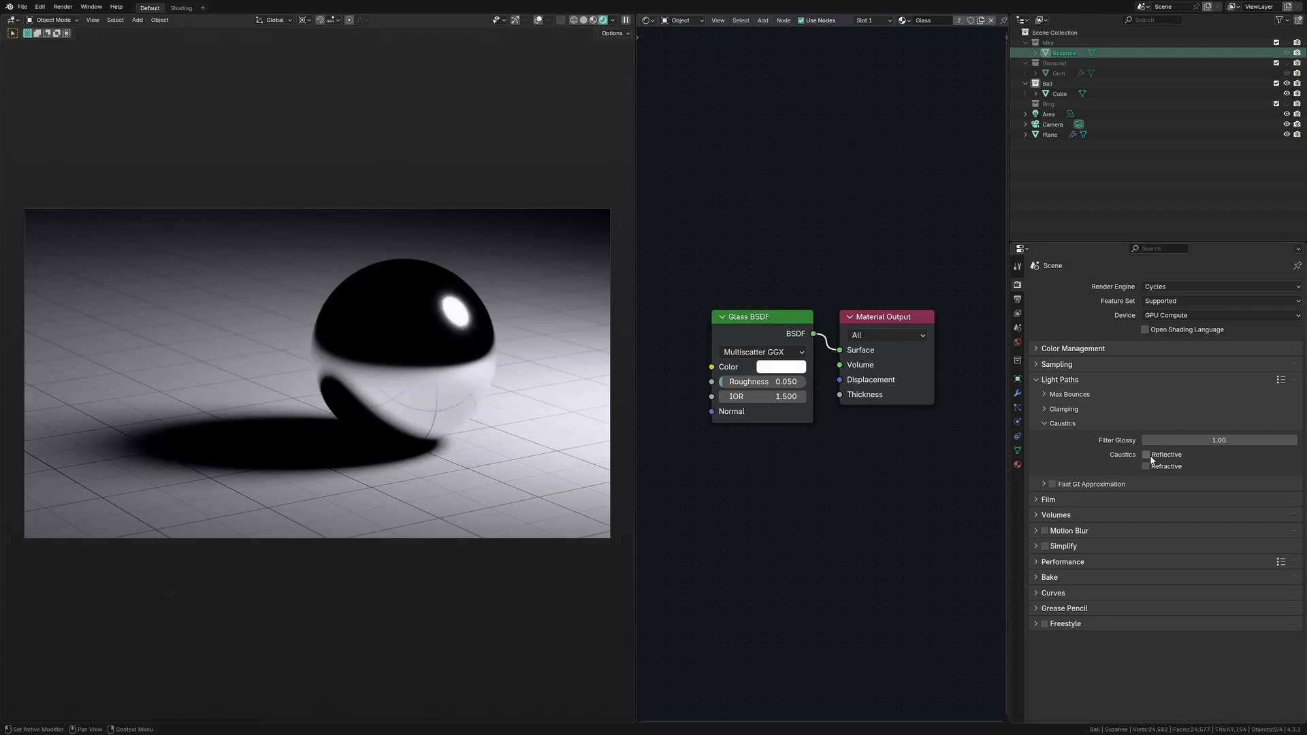
left_click(1146, 454)
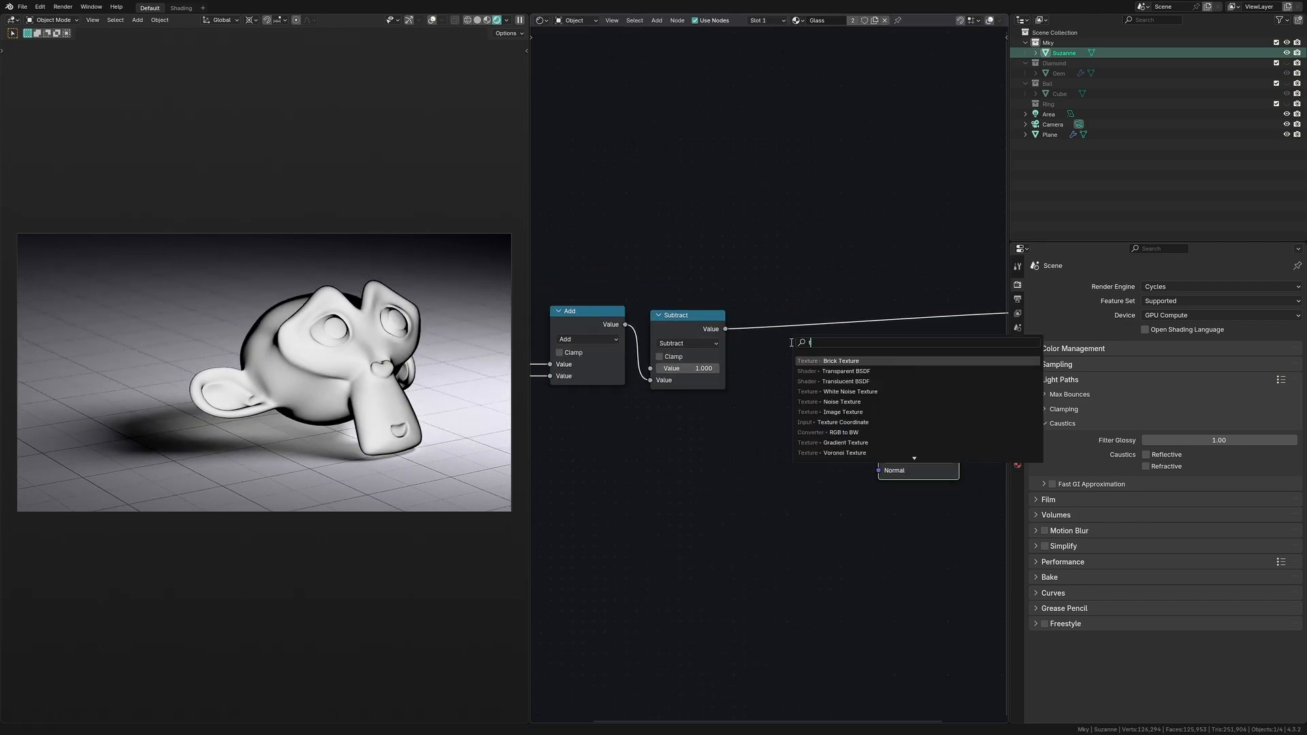
Add and connect a math node, then lower the Layer Weight Blend to about 0.48.
left_click(842, 371)
type("ra")
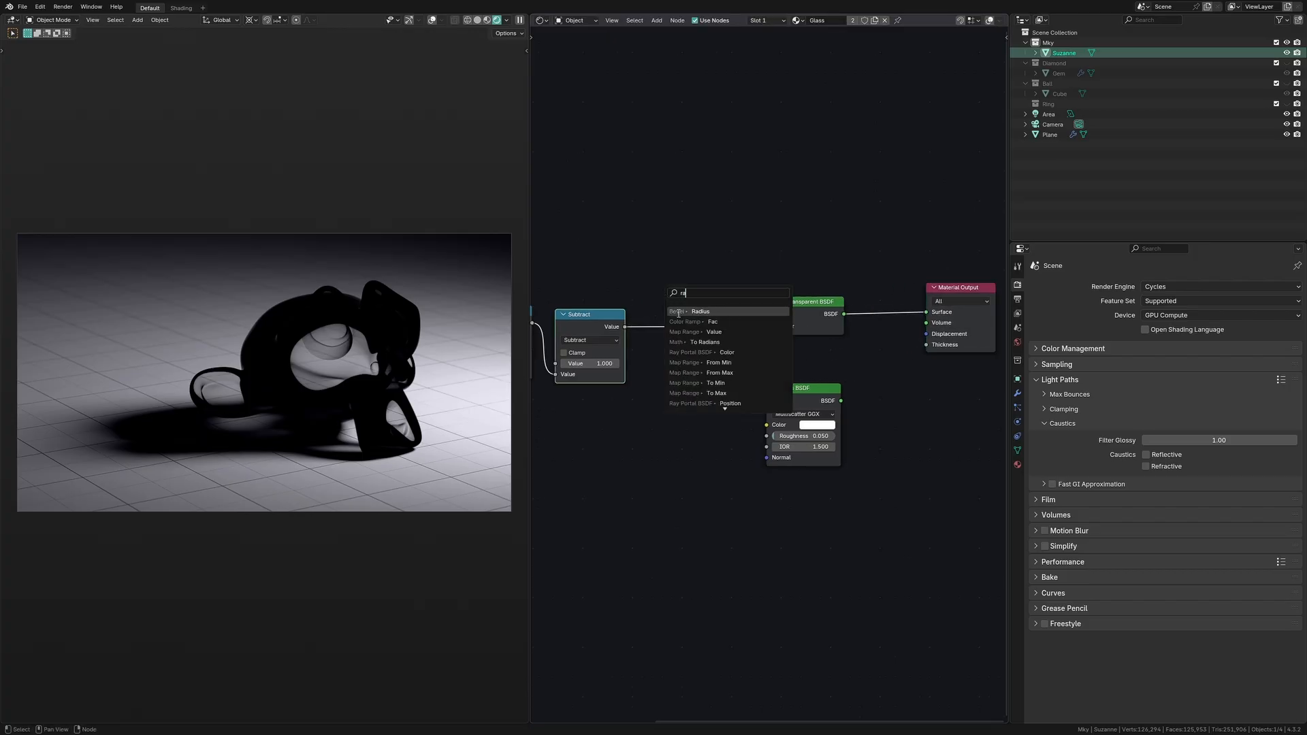
left_click(686, 322)
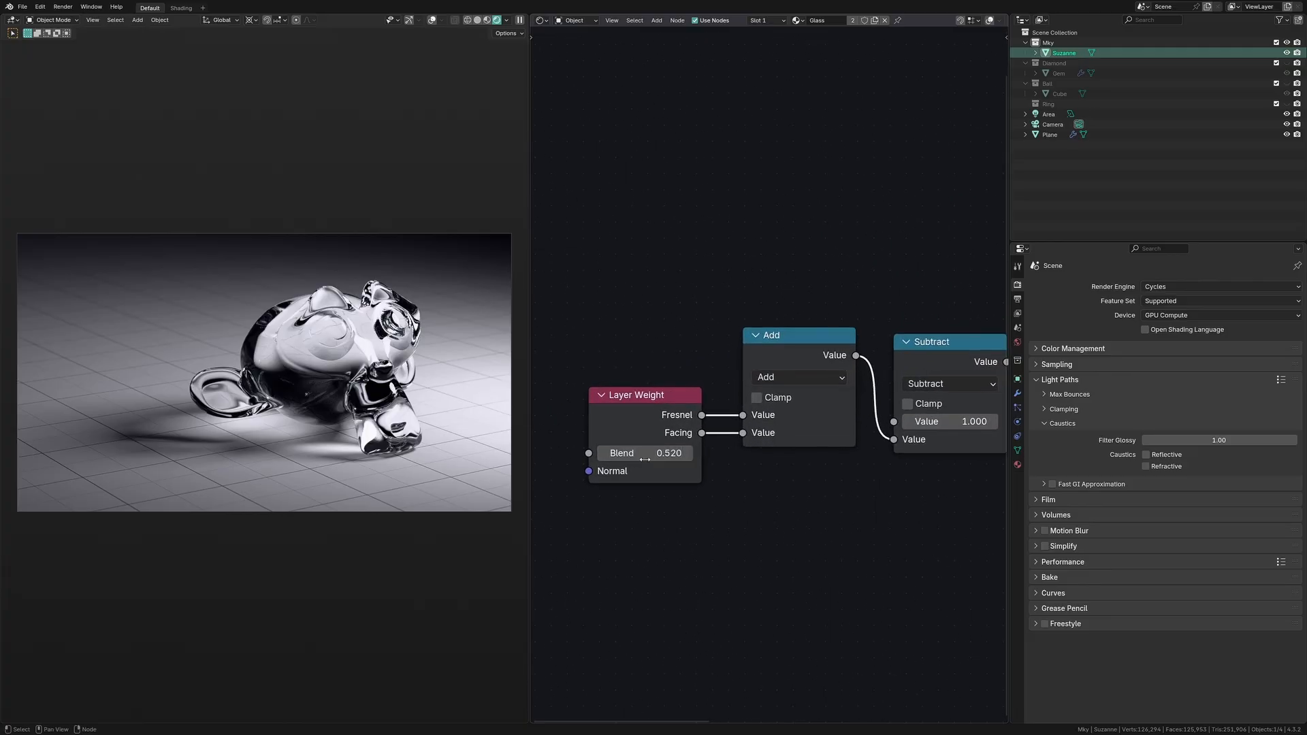
left_click_drag(658, 452, 642, 453)
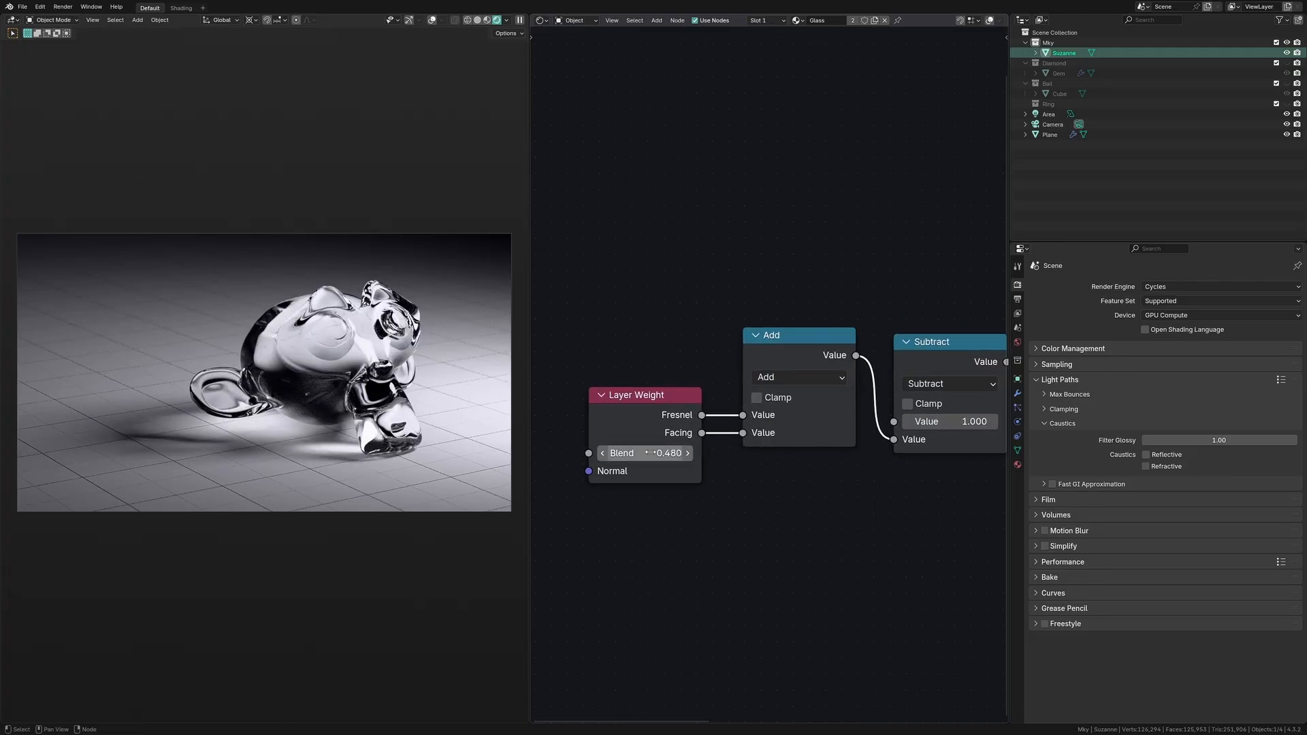
left_click_drag(658, 452, 642, 452)
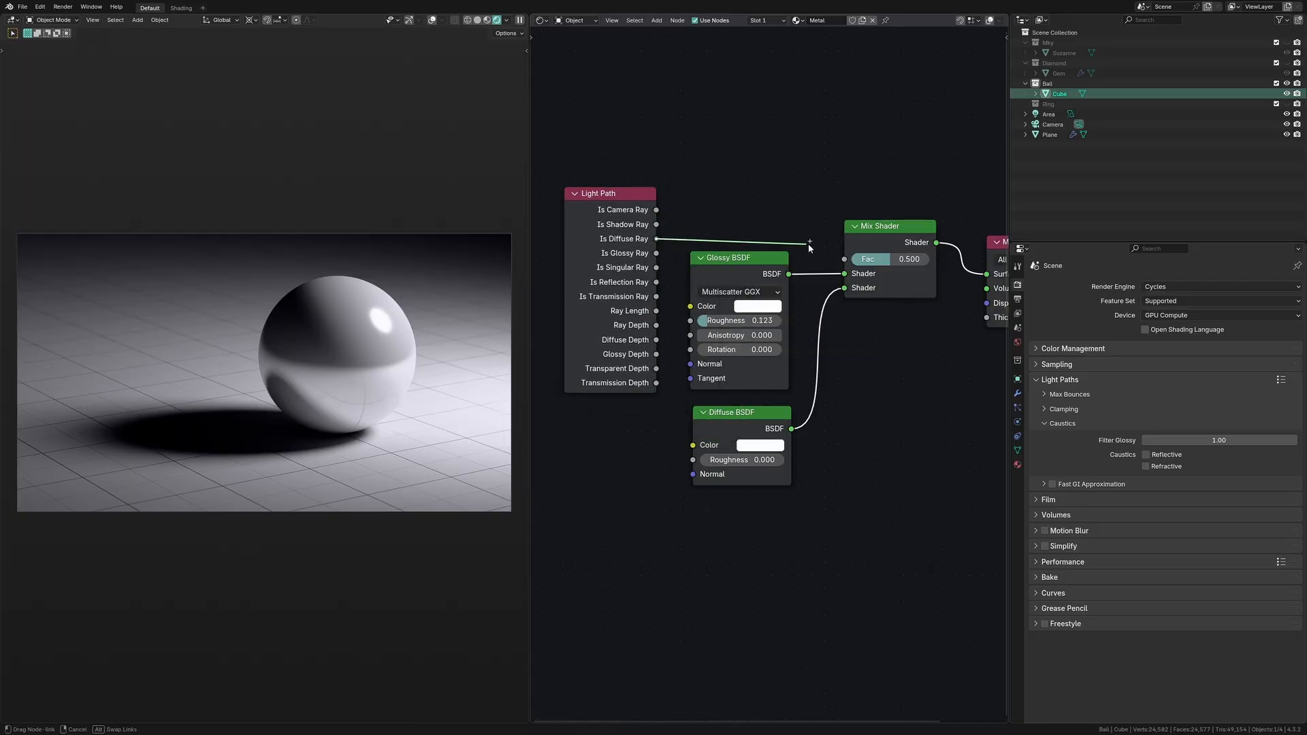
Connect Light Path's Is Diffuse Ray output to the Mix Shader Fac.
left_click(844, 259)
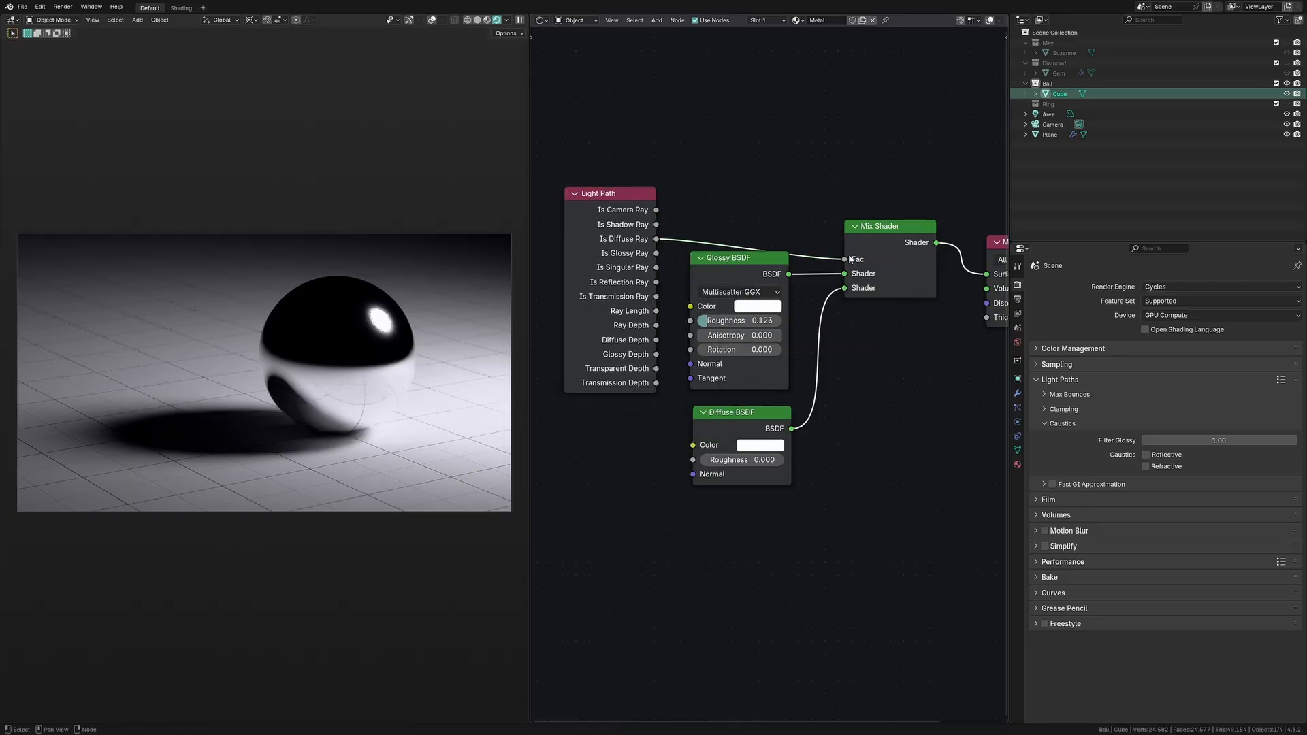
left_click(757, 305)
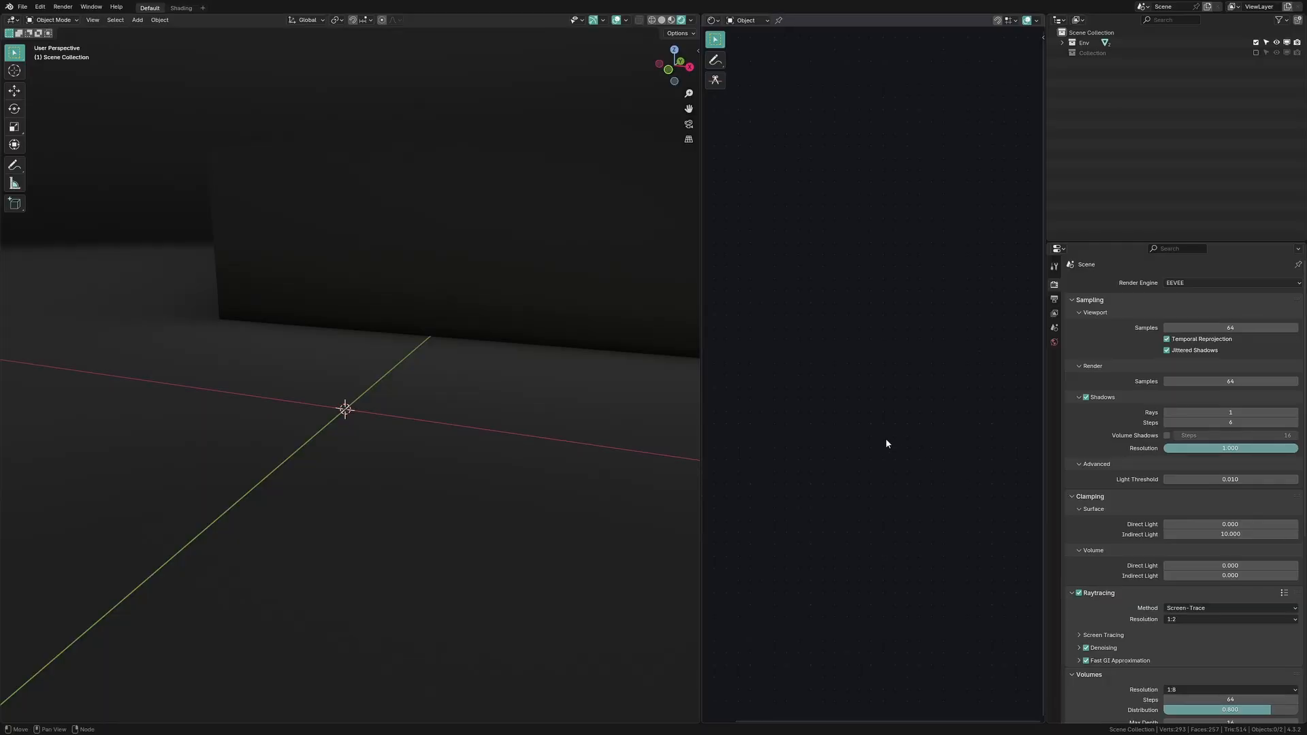
Open the EEVEE scene and add a Transparent BSDF node via a 'transp' search.
left_click(137, 19)
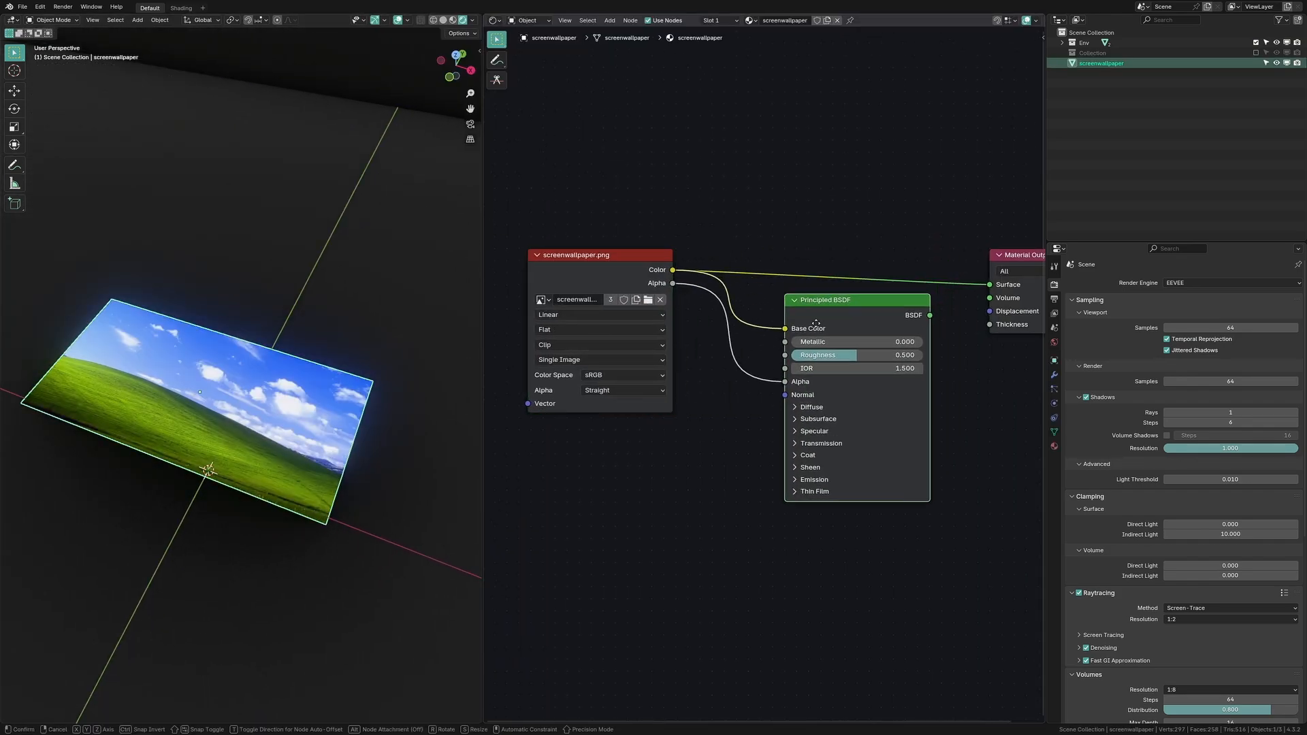
type("transpa")
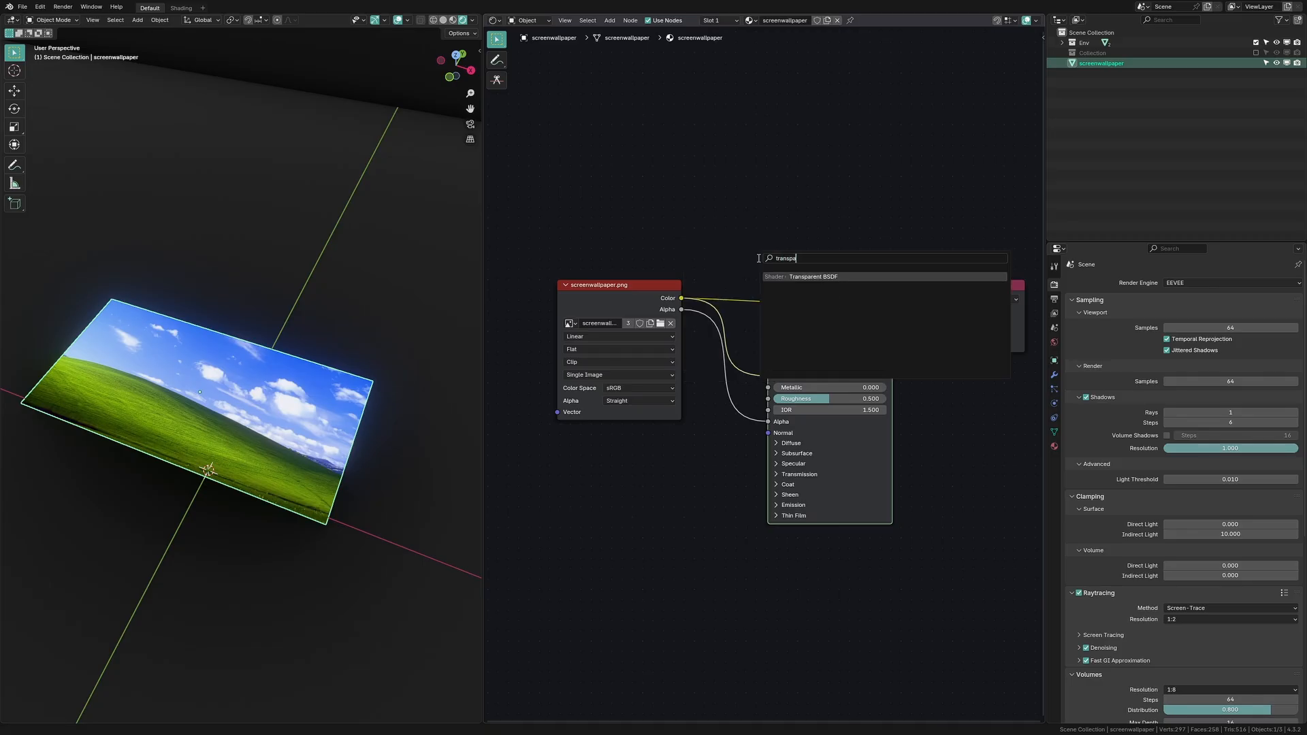
left_click(810, 276)
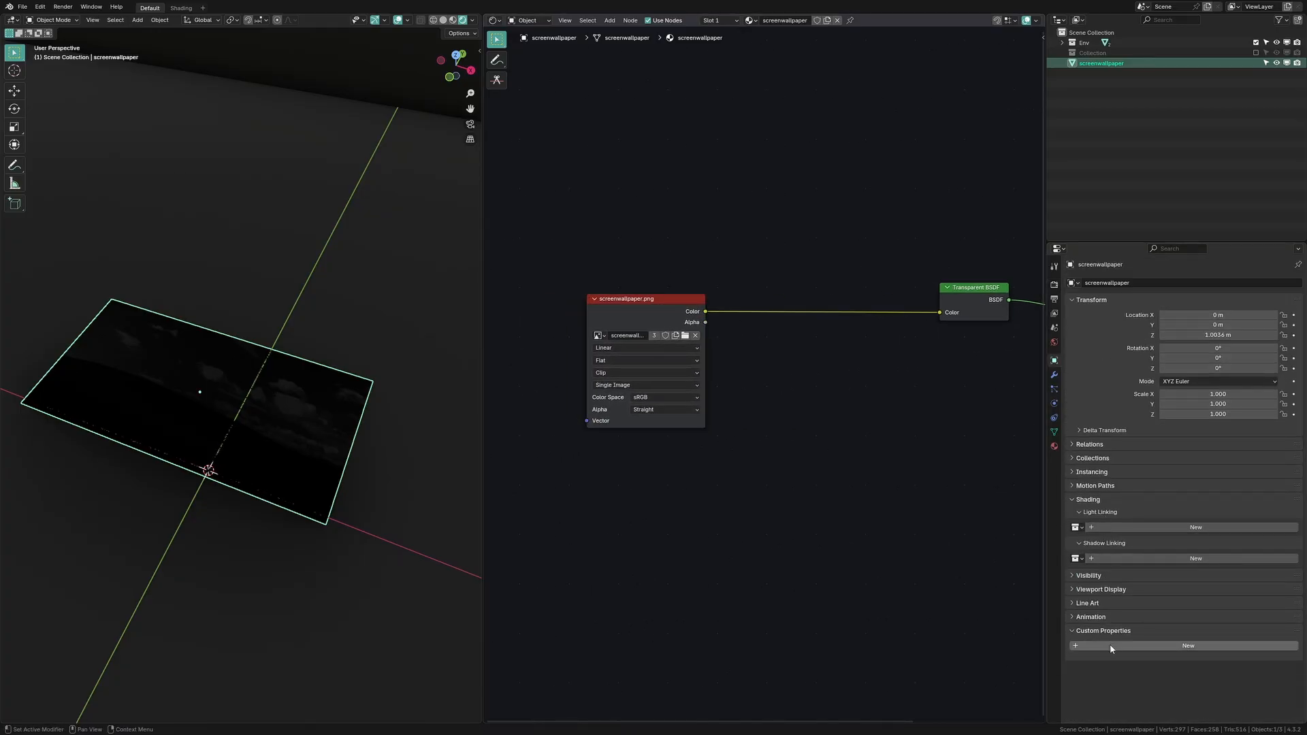
Create a Float Array Linear Color property named RGB and start typing 'RG' into the Attribute node.
left_click(1187, 645)
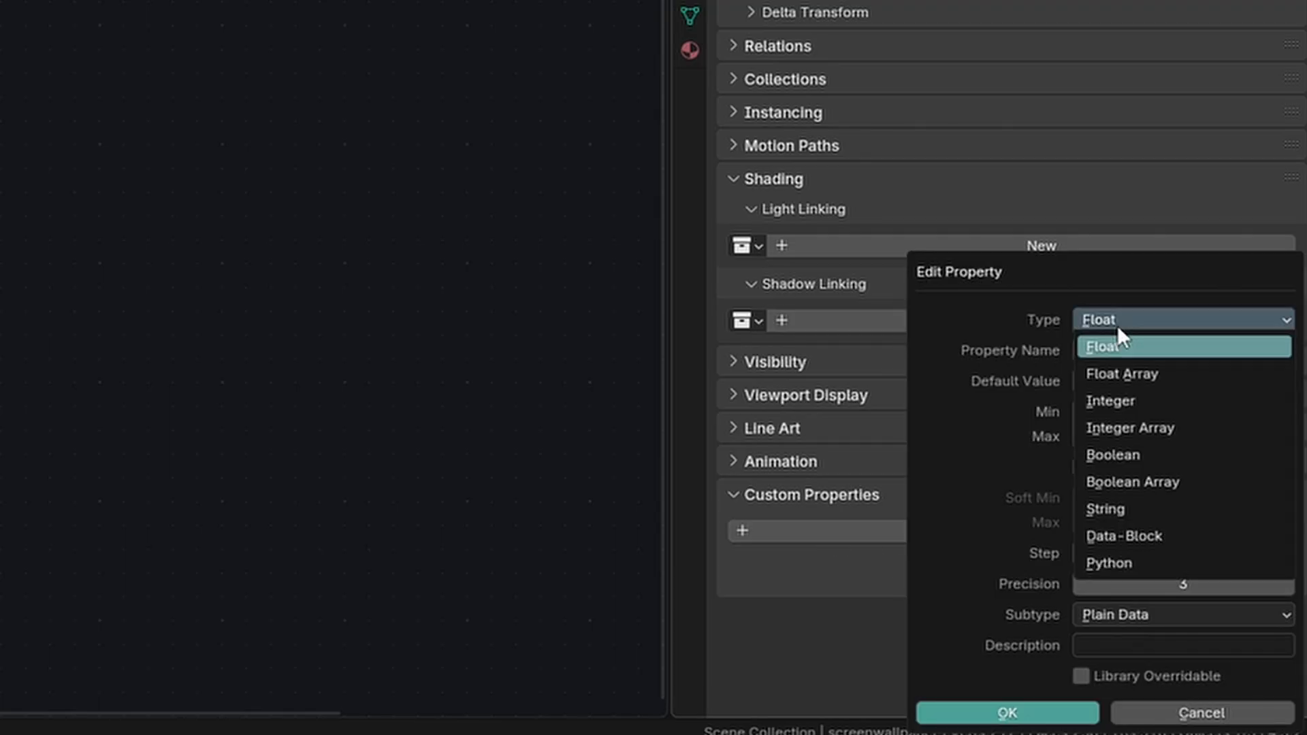
left_click(1181, 614)
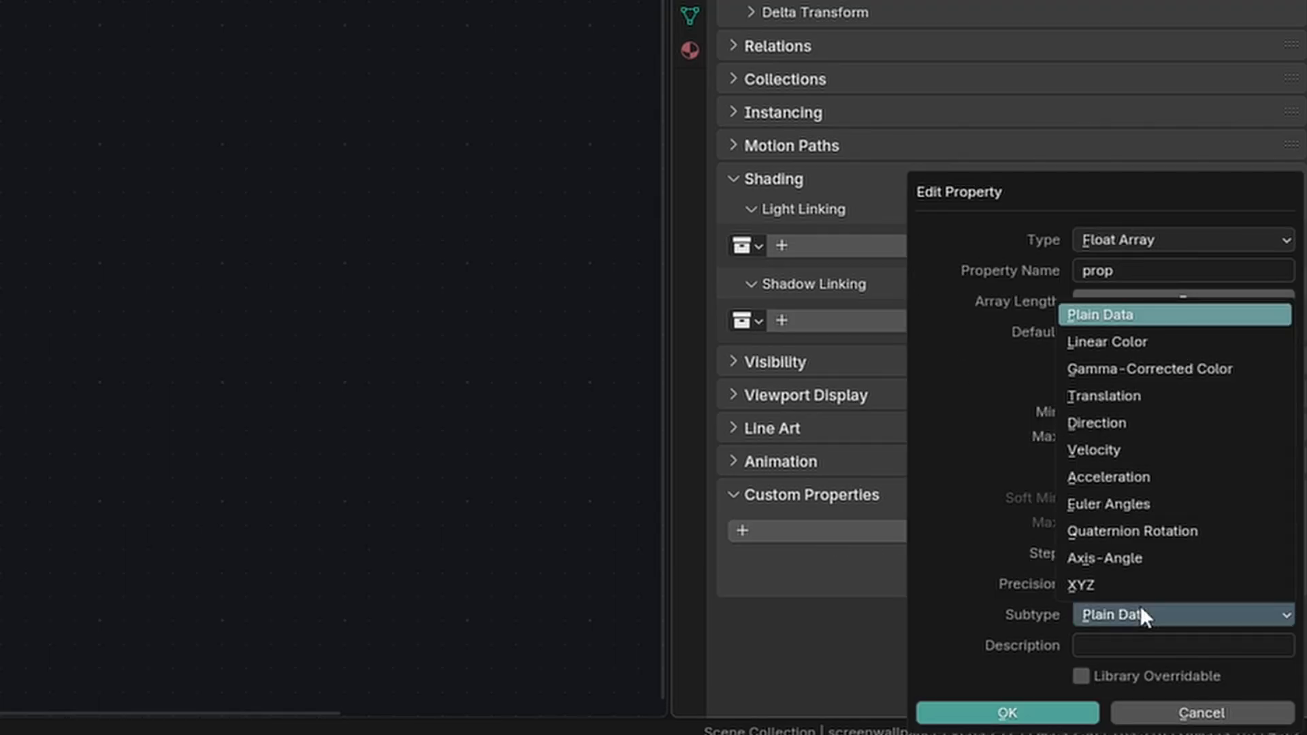
left_click(1105, 341)
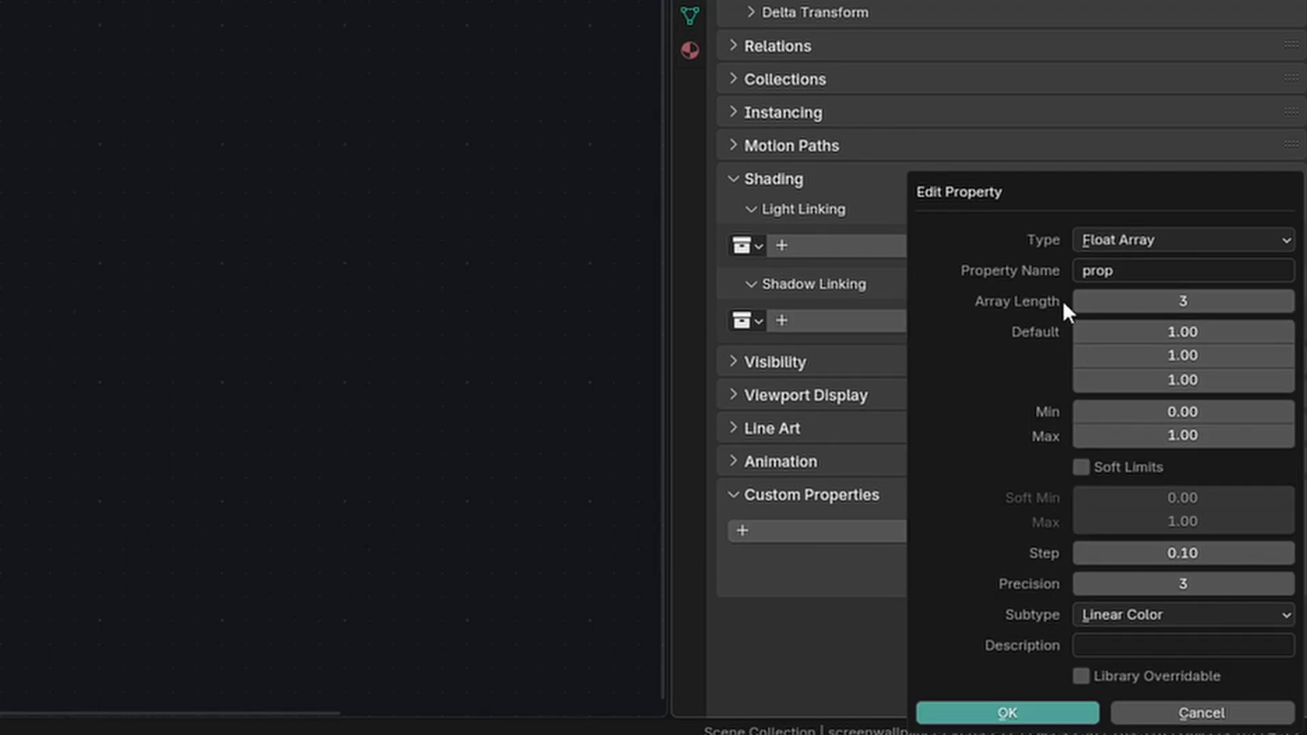
left_click(1006, 713)
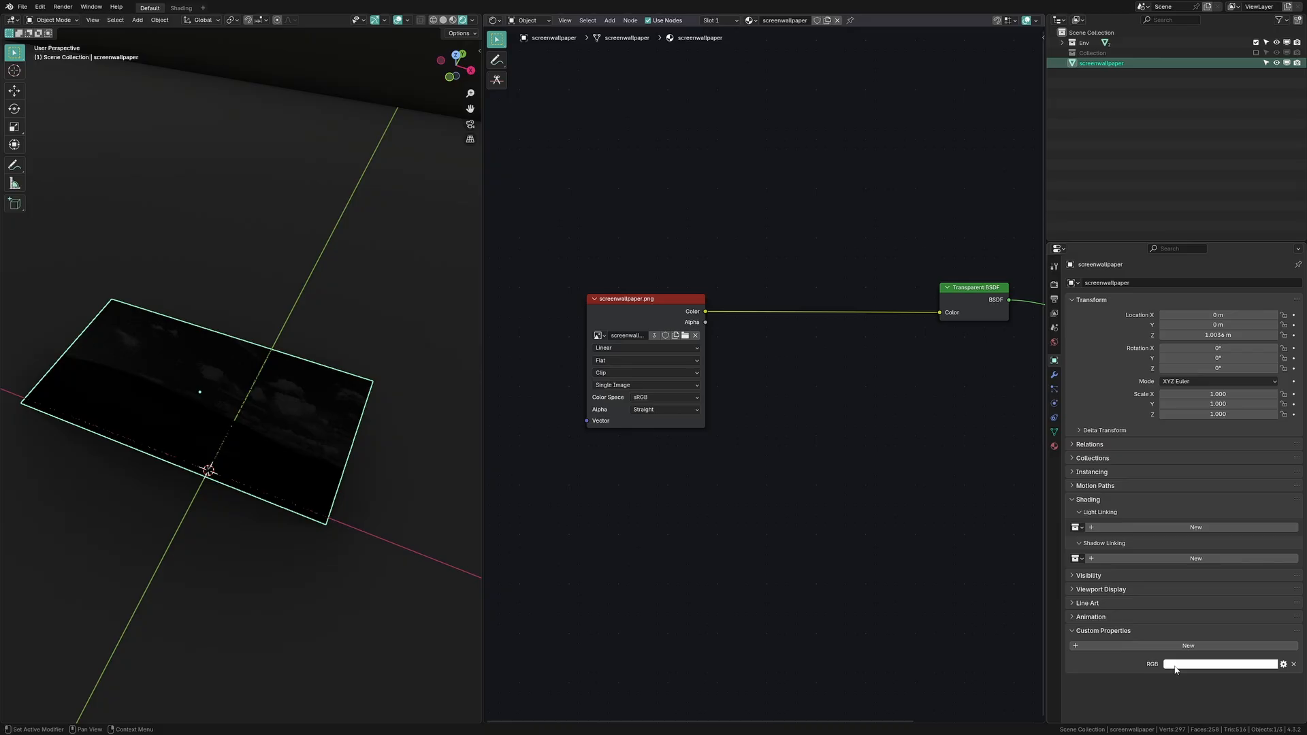
type("RG")
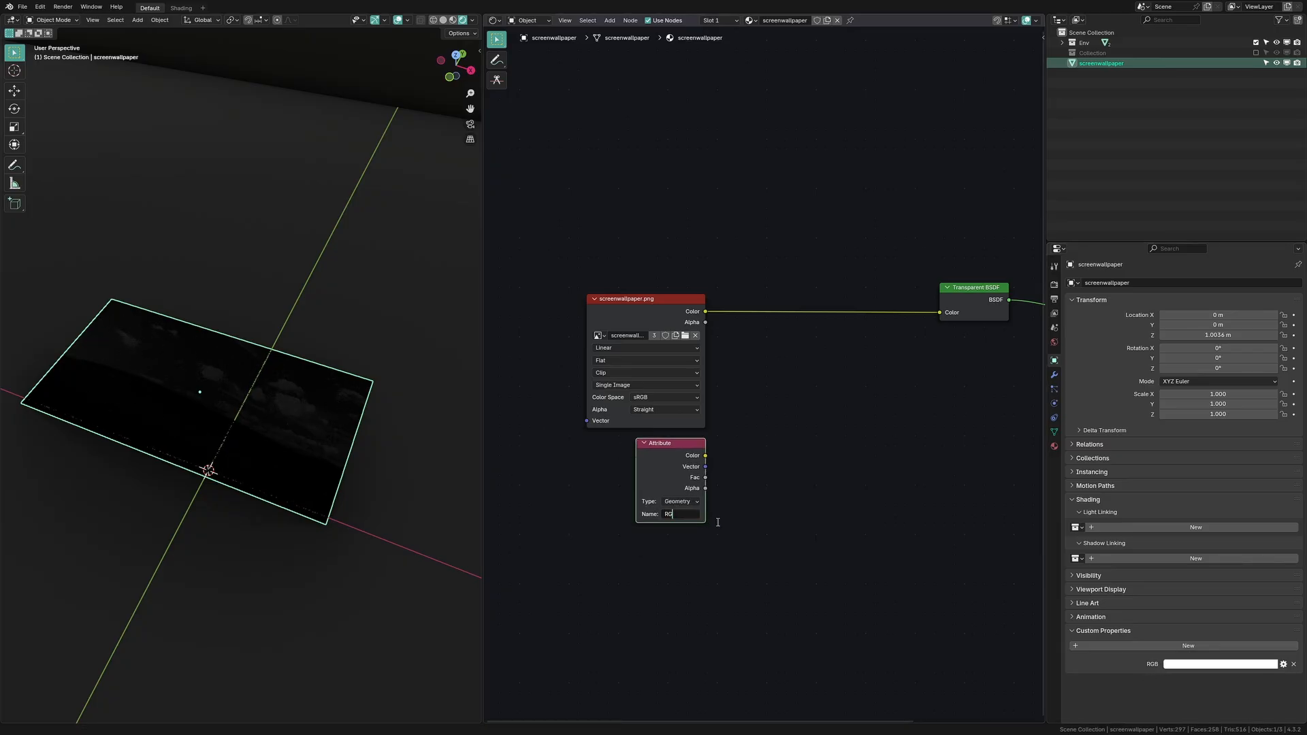
Set the attribute node to Object type and switch the colour Mix to Multiply.
left_click(792, 338)
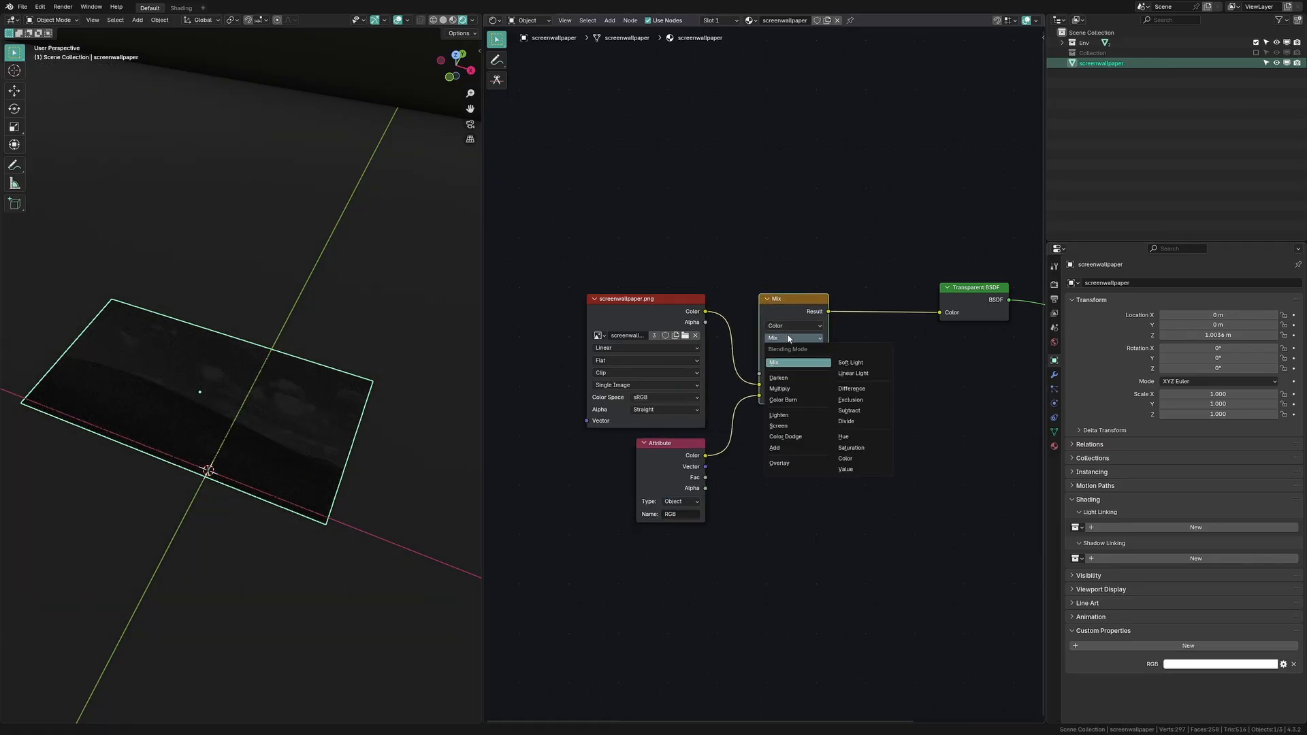
left_click(779, 389)
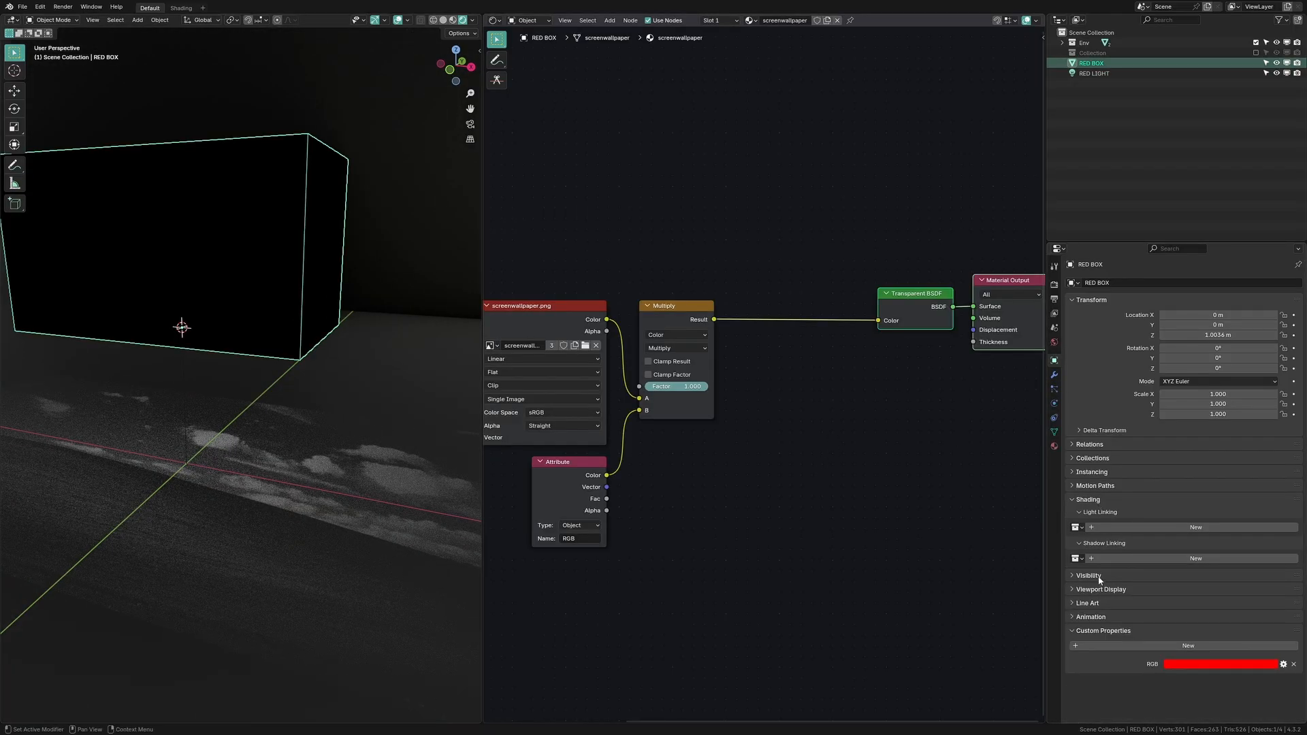
left_click(1086, 575)
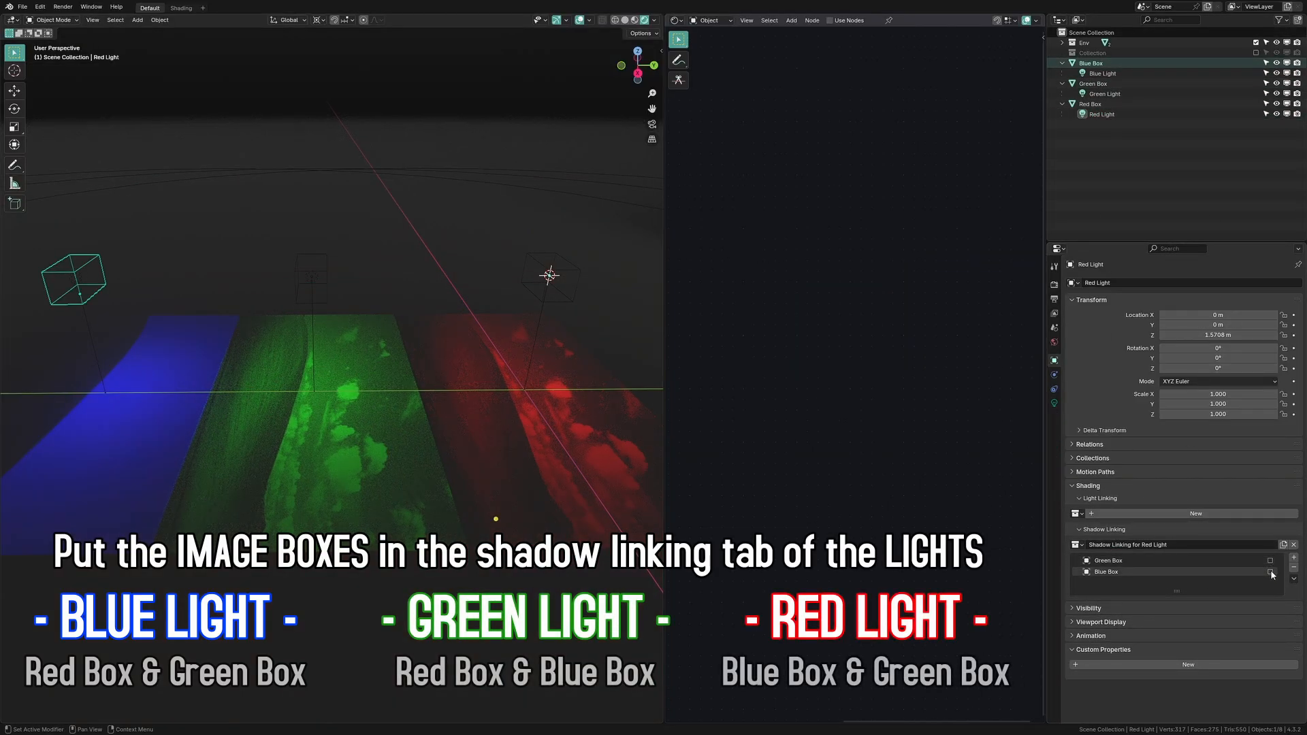
Invert the Blue Box shadow links for Red and Green Lights, then begin Blue Light's linking.
left_click(1103, 93)
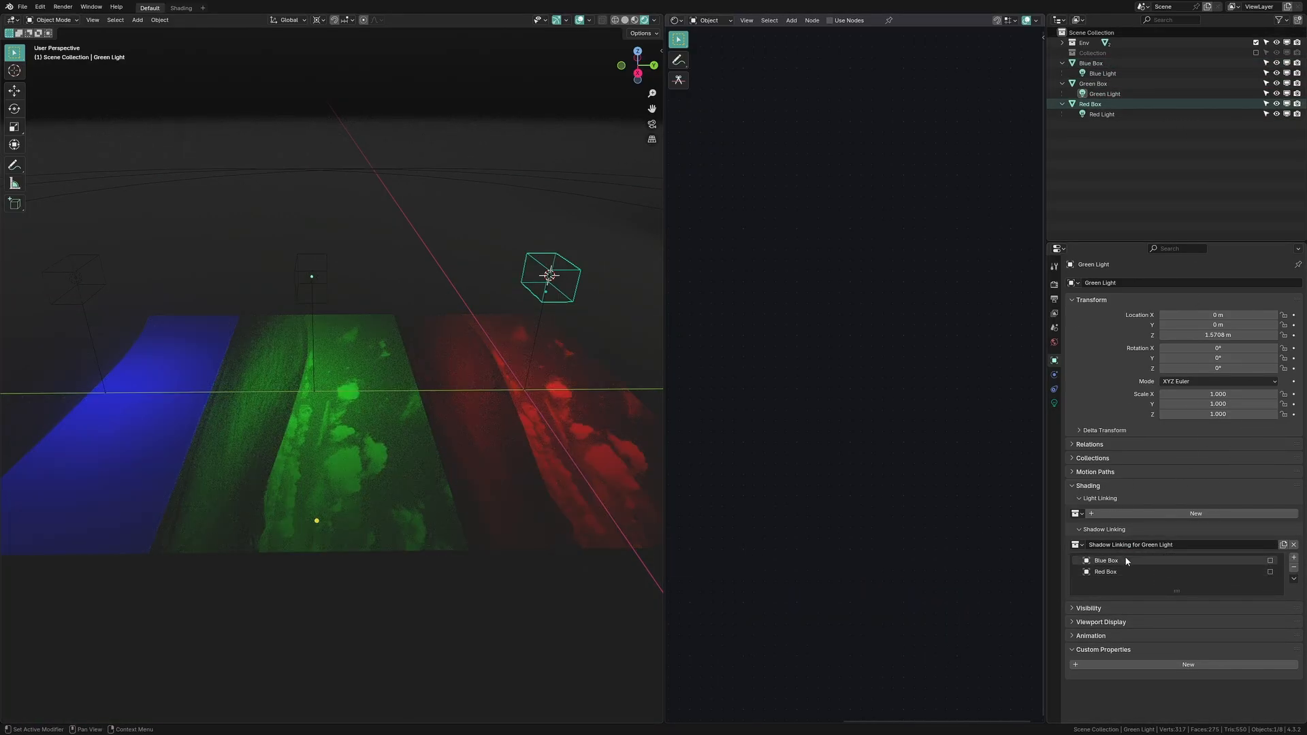
left_click(1102, 73)
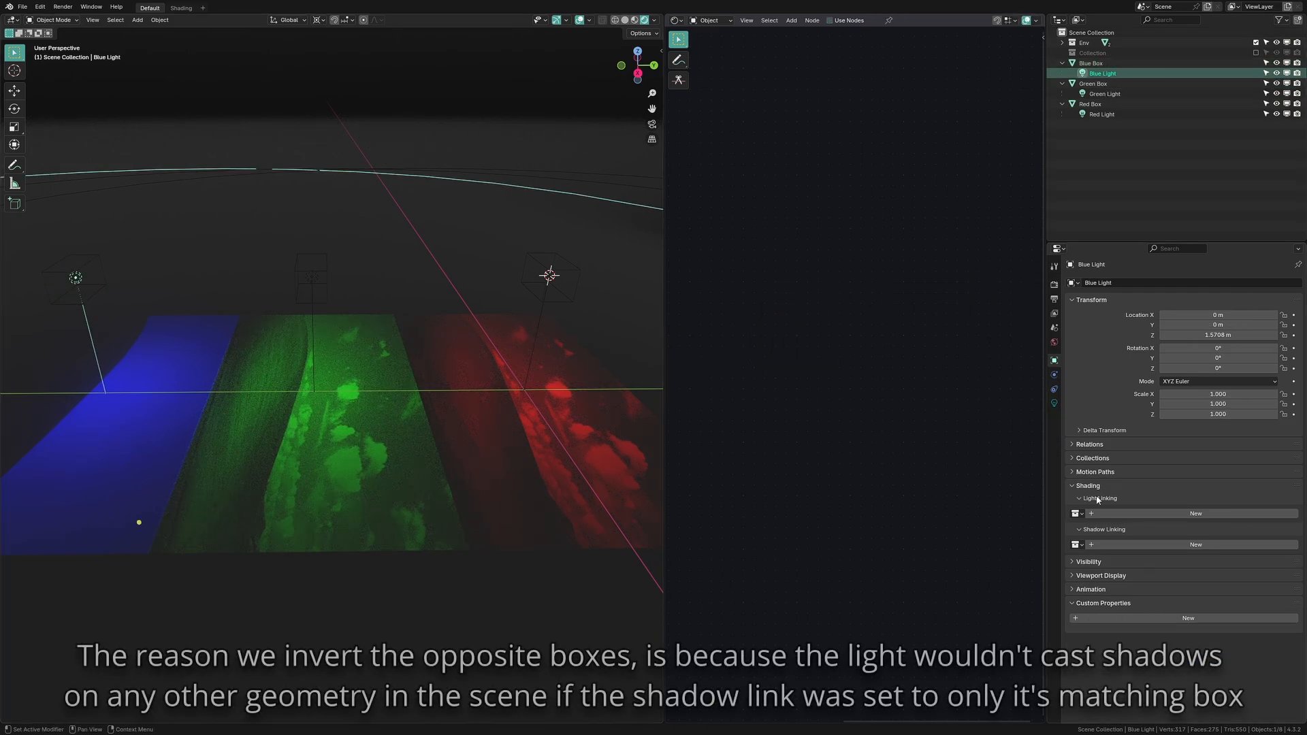
left_click(1195, 544)
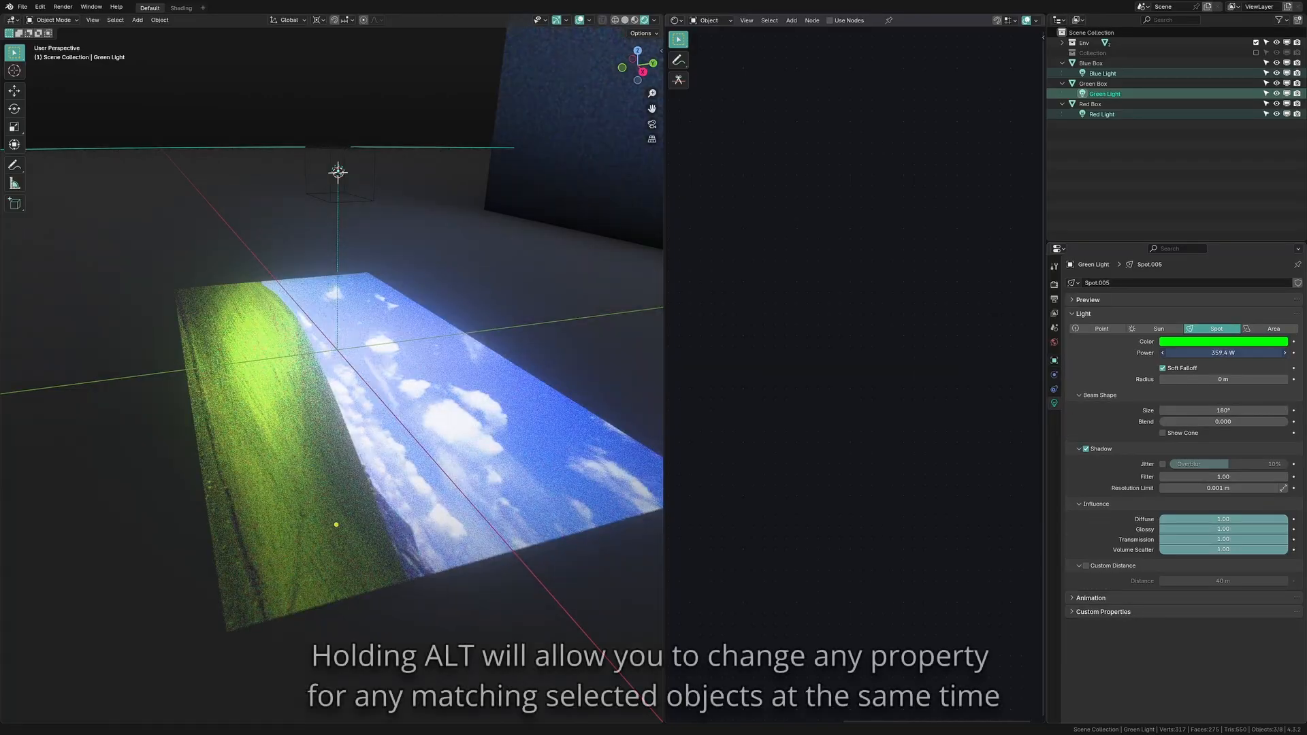
Drag the selected spotlights' Power down from about 359 W to 52.4 W.
left_click_drag(1250, 352, 1184, 352)
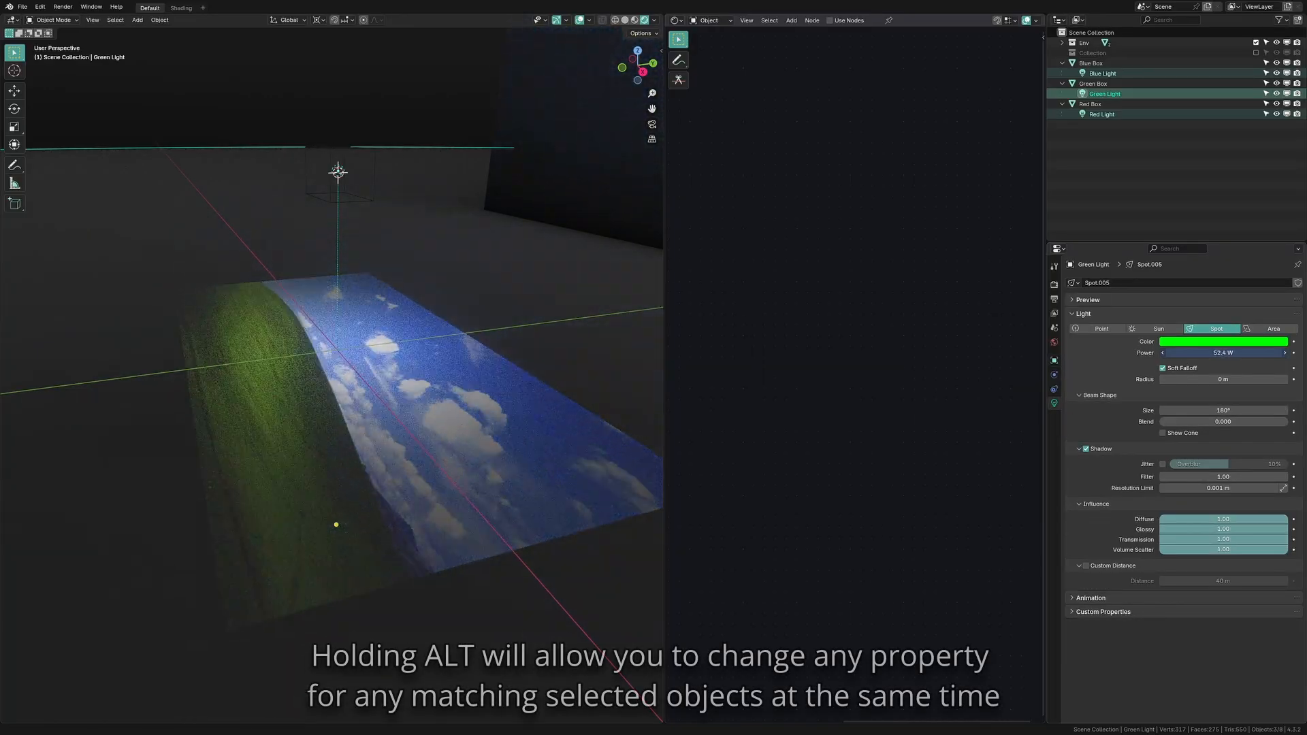